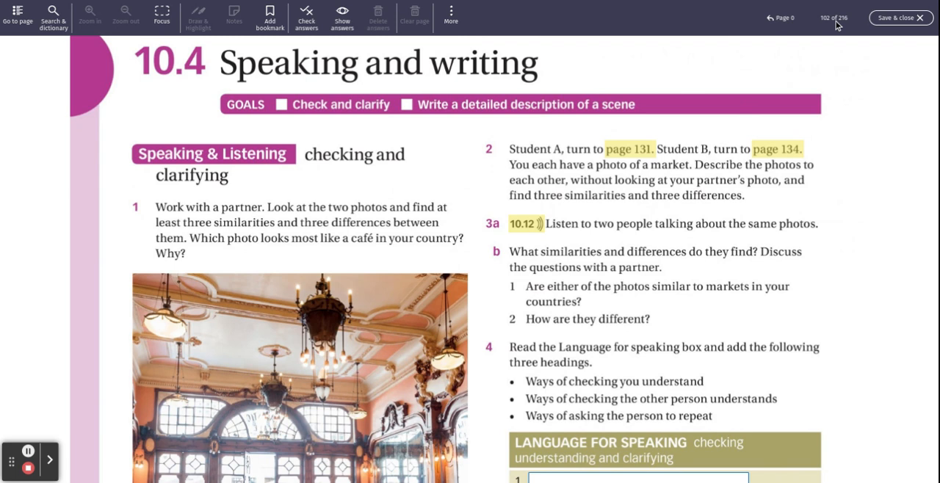
Jump to page 154 and scroll through the 10.1 and 10.2 grammar reference sections
click(834, 18)
text(15)
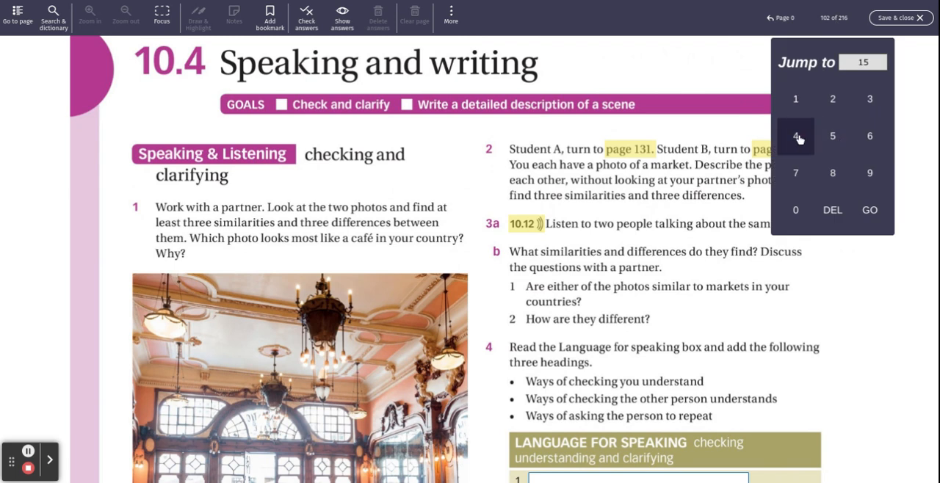
click(870, 210)
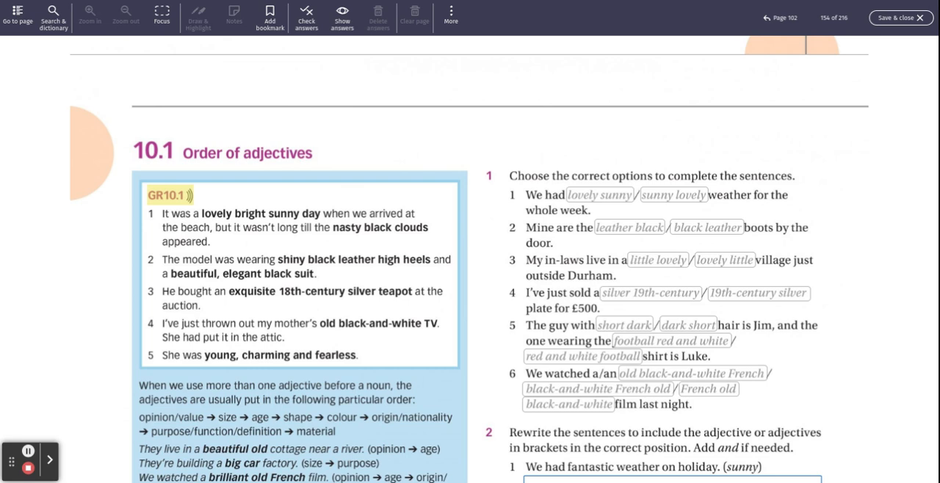
scroll(down, 3)
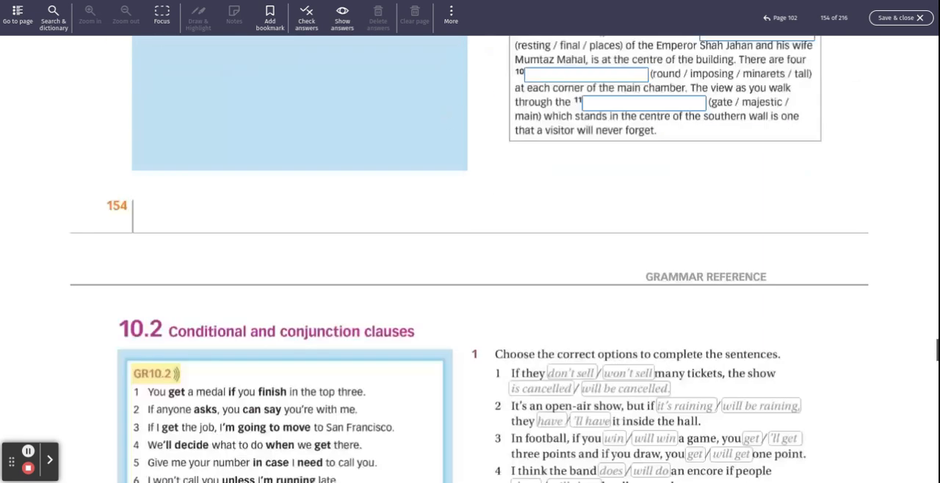
scroll(down, 3)
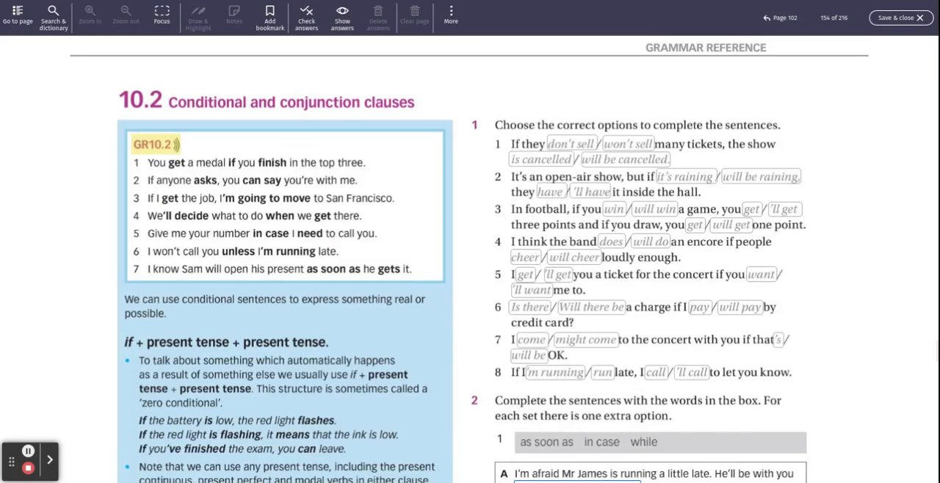
click(49, 459)
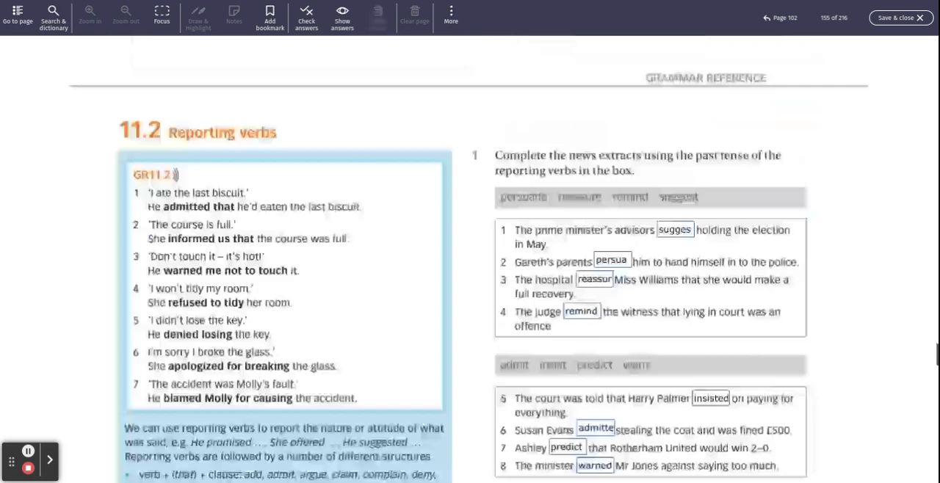
scroll(down, 3)
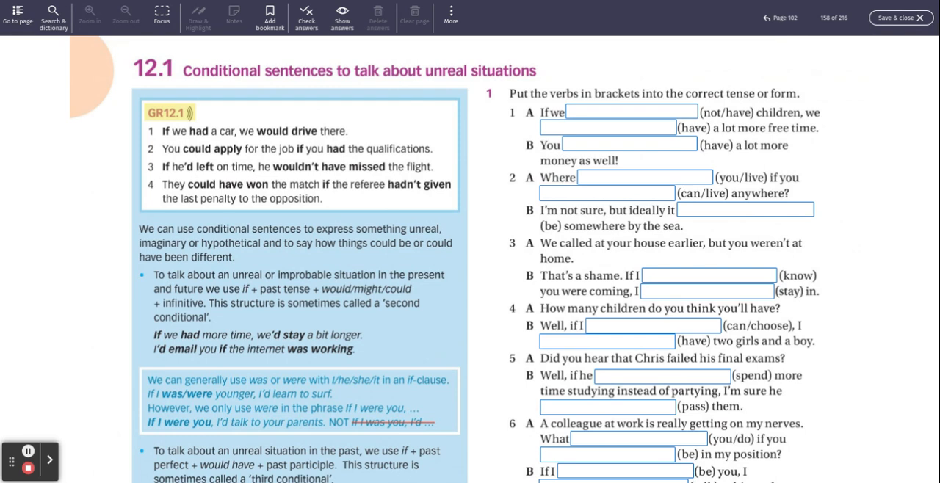
mouse_move(169, 180)
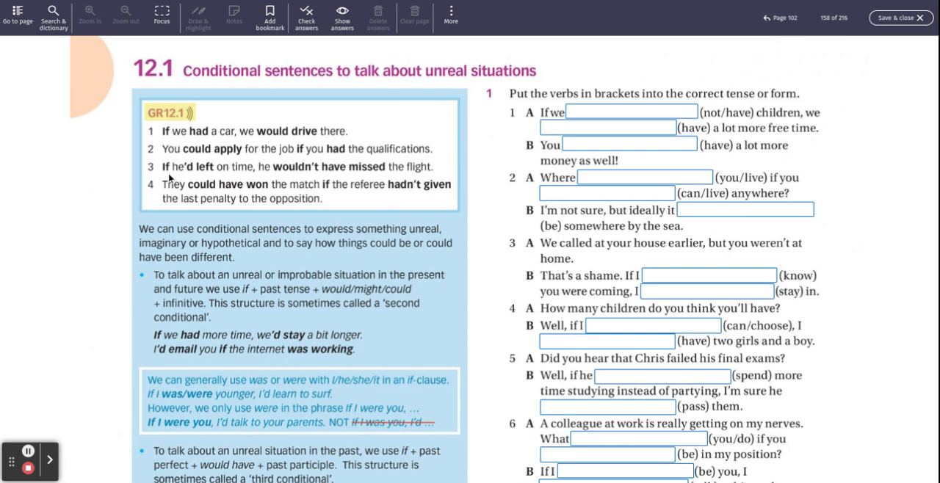
mouse_move(153, 204)
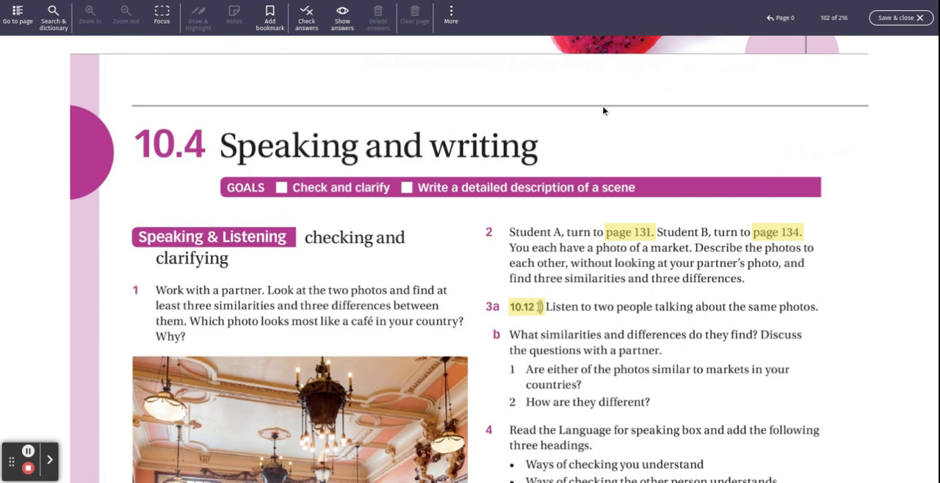
mouse_move(588, 120)
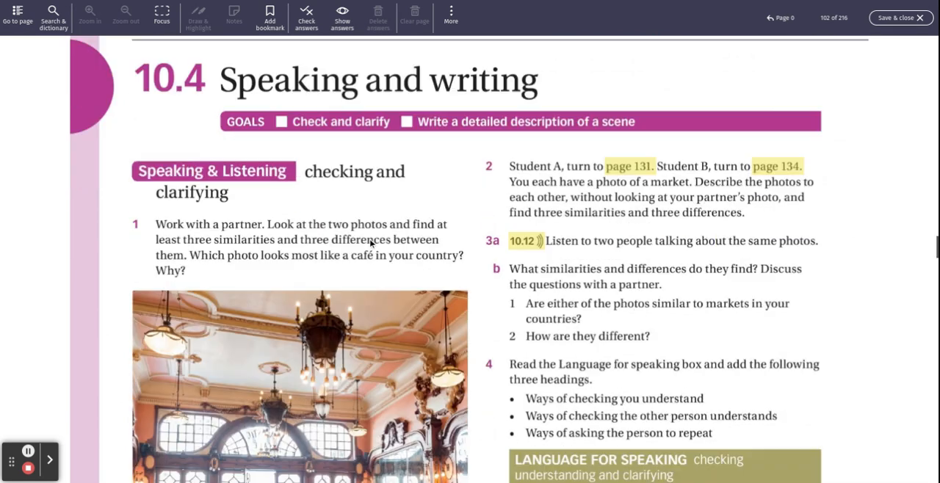
scroll(down, 3)
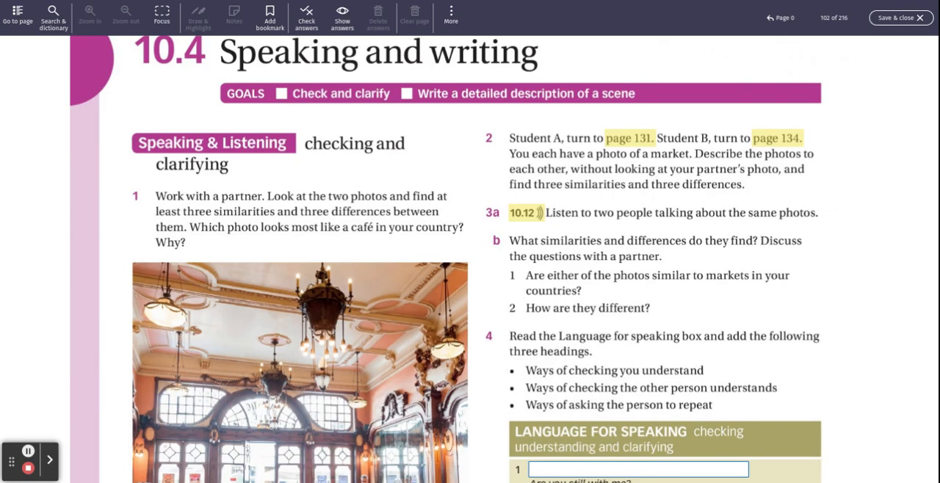
scroll(down, 3)
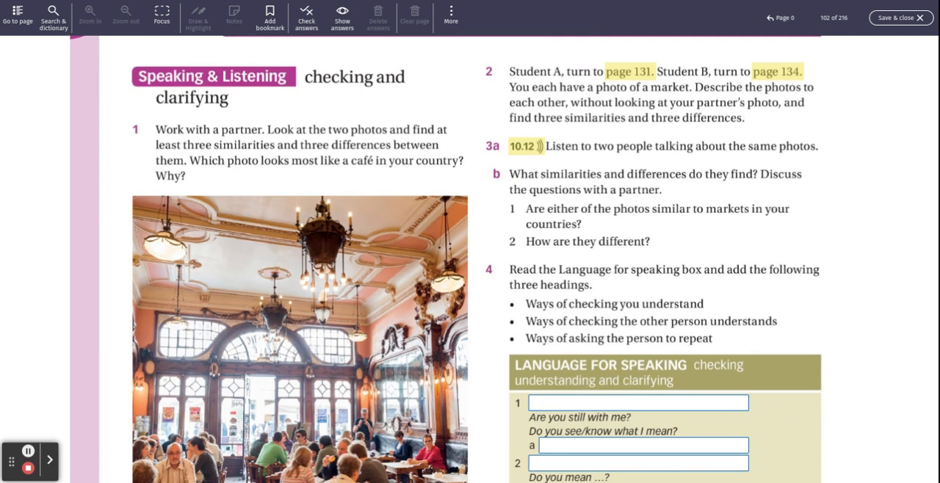
scroll(down, 3)
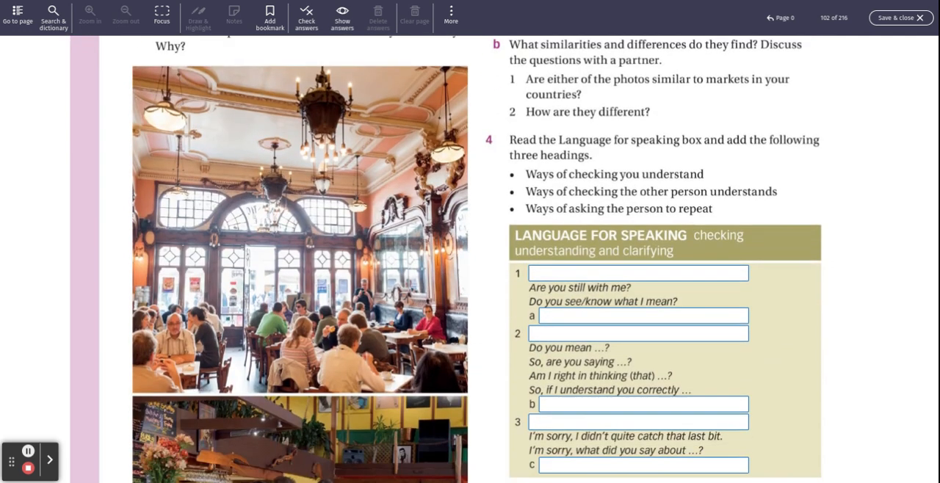
scroll(down, 3)
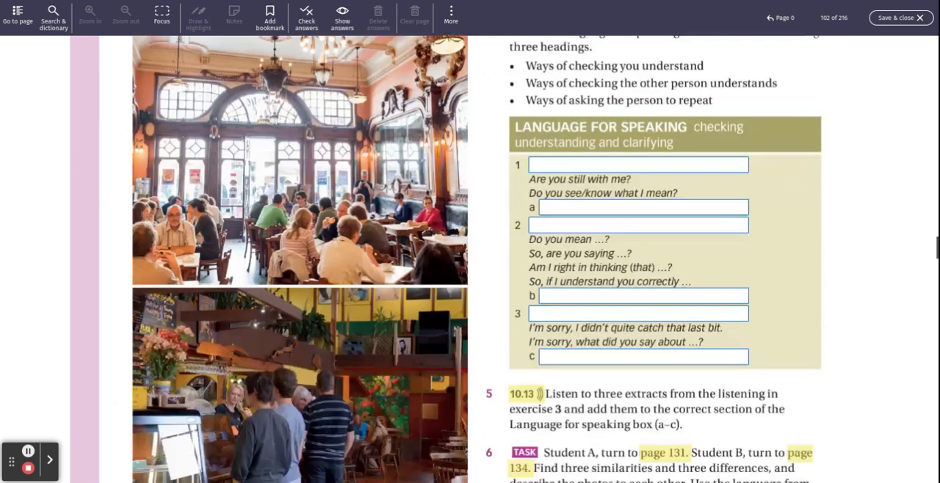
scroll(down, 3)
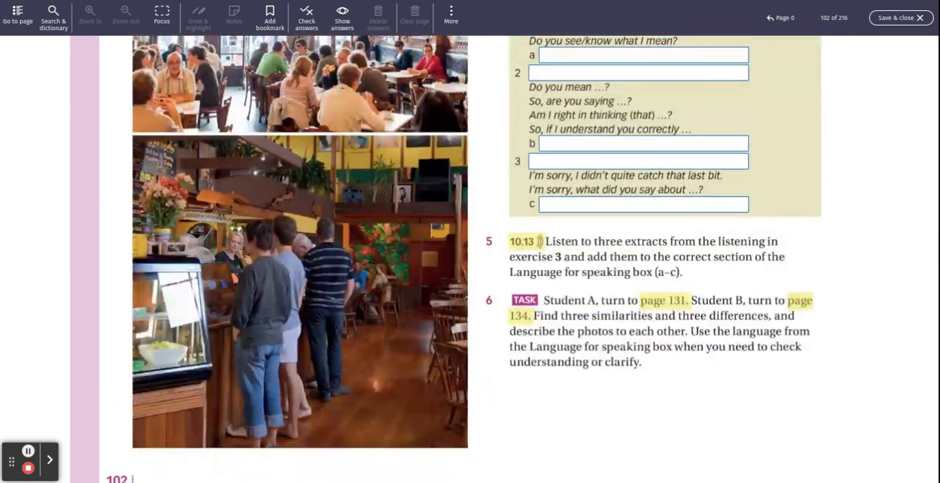
scroll(up, 3)
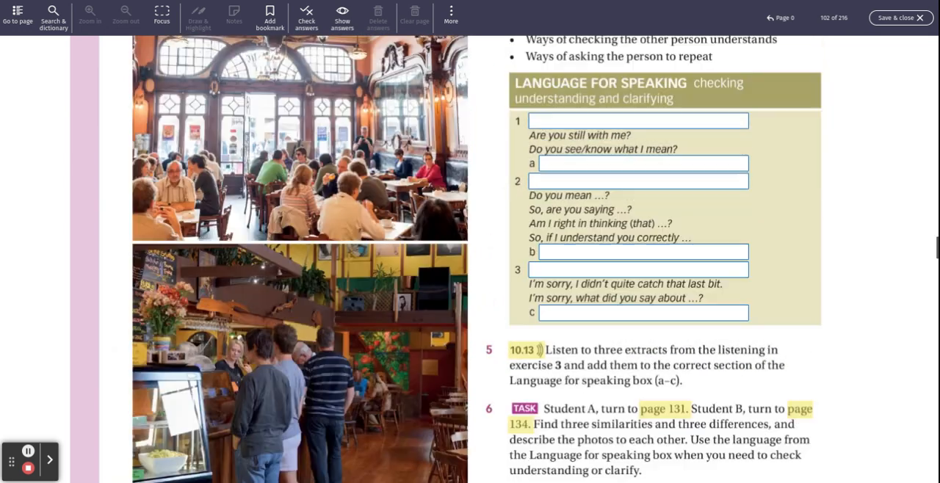
scroll(up, 3)
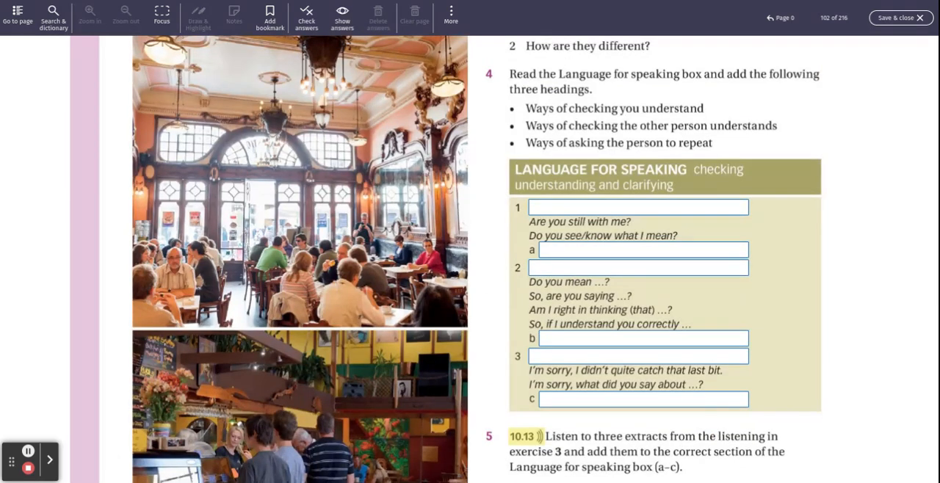
scroll(down, 3)
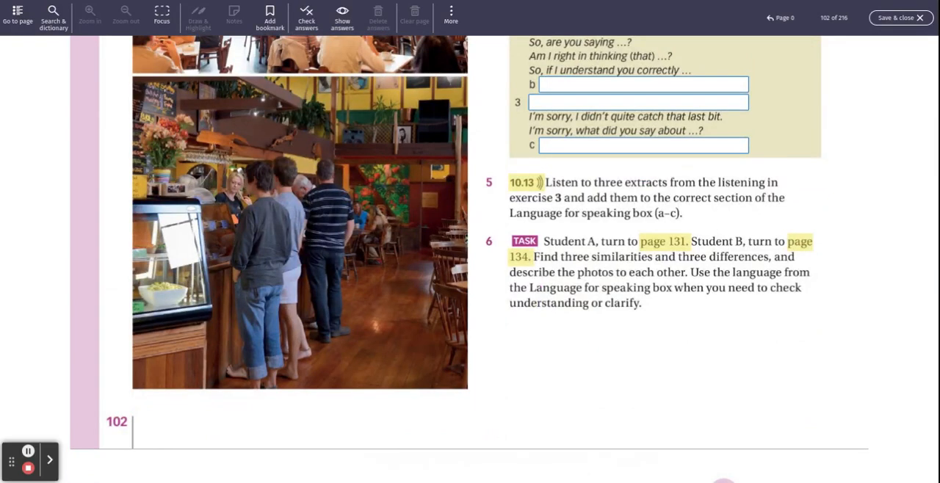
scroll(up, 3)
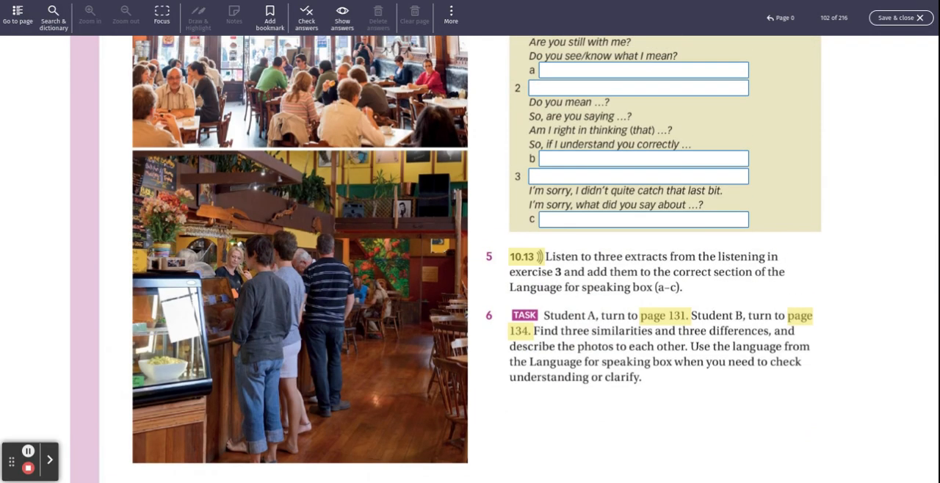
scroll(up, 3)
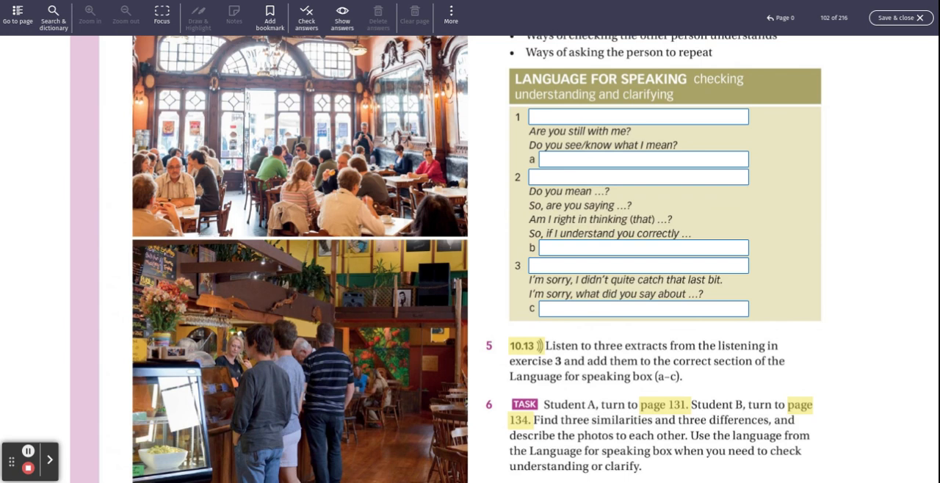
scroll(up, 3)
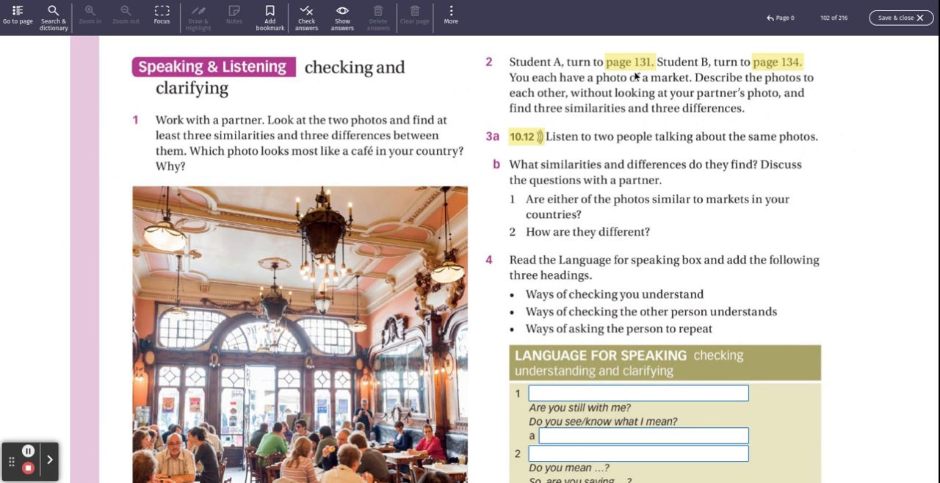
Follow the page 131 link and enlarge Student A's Exercise 6 chess photo
click(632, 61)
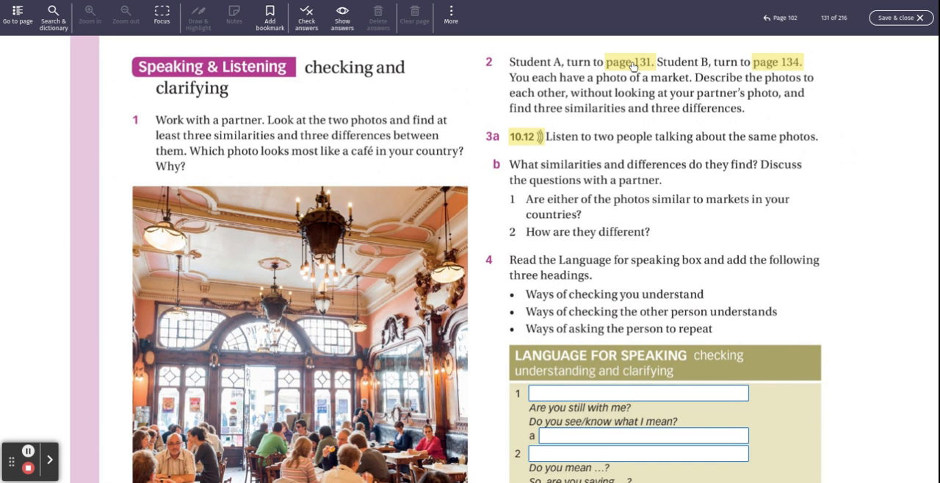
click(632, 62)
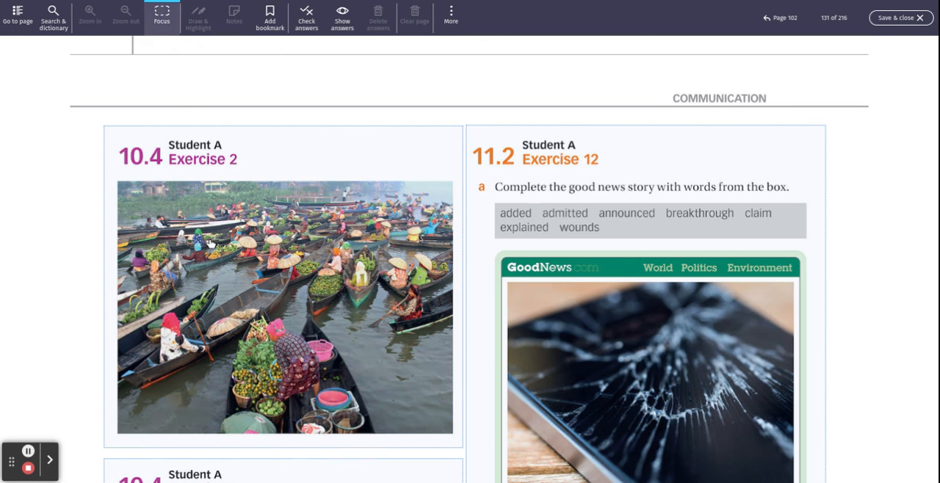
click(284, 306)
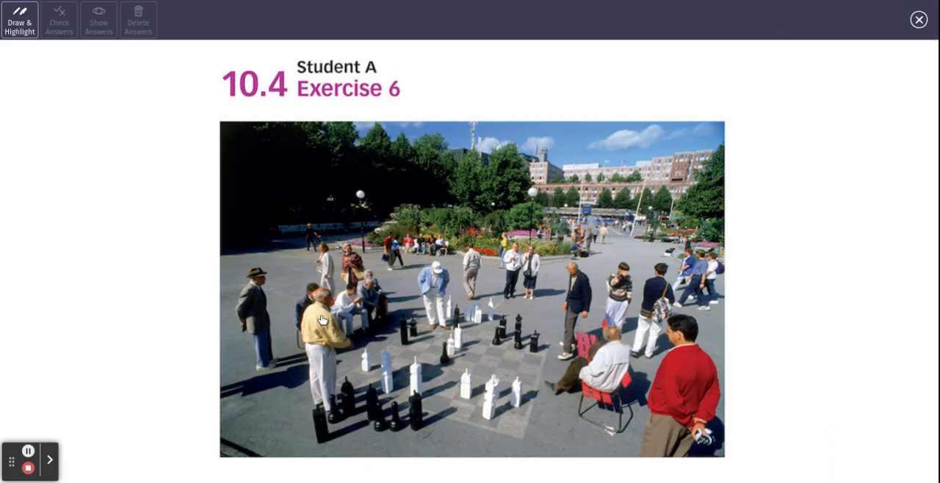
mouse_move(112, 258)
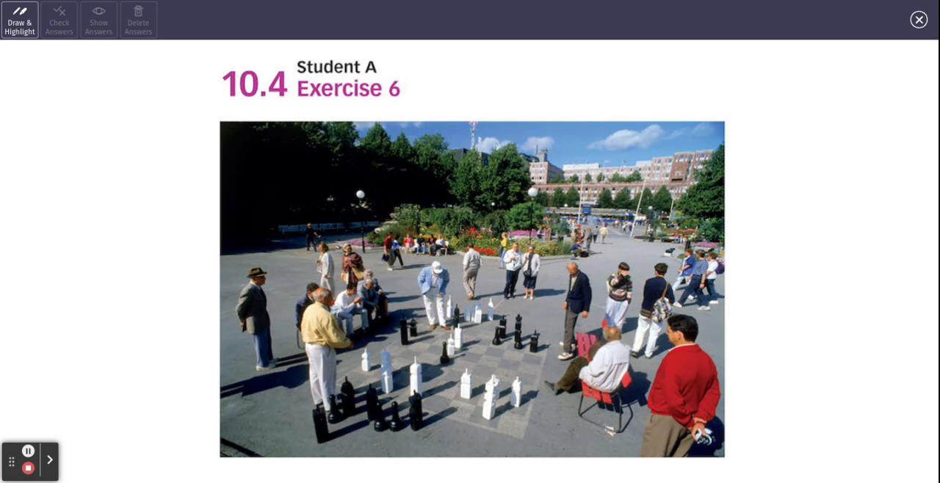
mouse_move(918, 19)
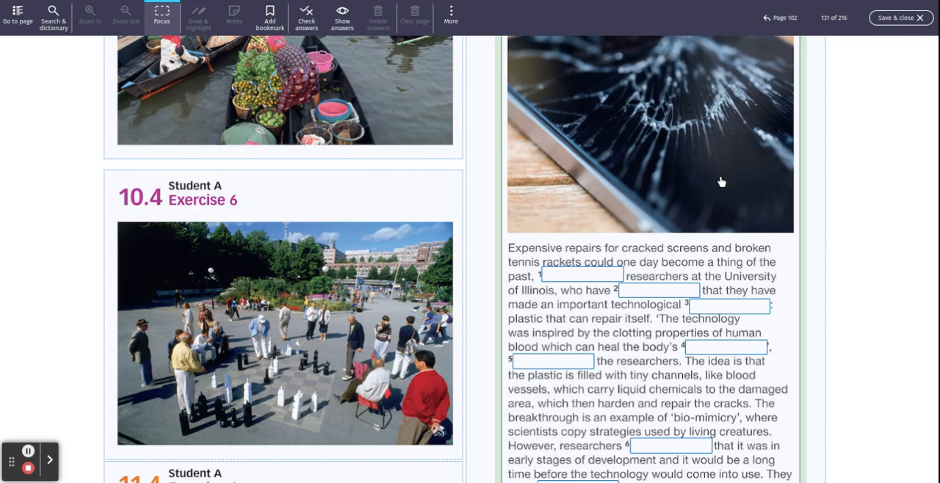
mouse_move(834, 18)
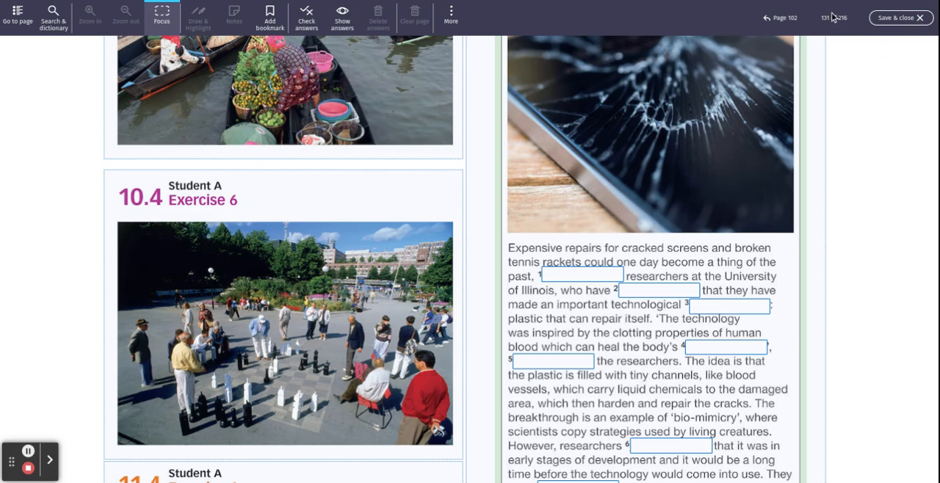
Jump to Student B's page 134 and scroll through its exercise photos
click(834, 17)
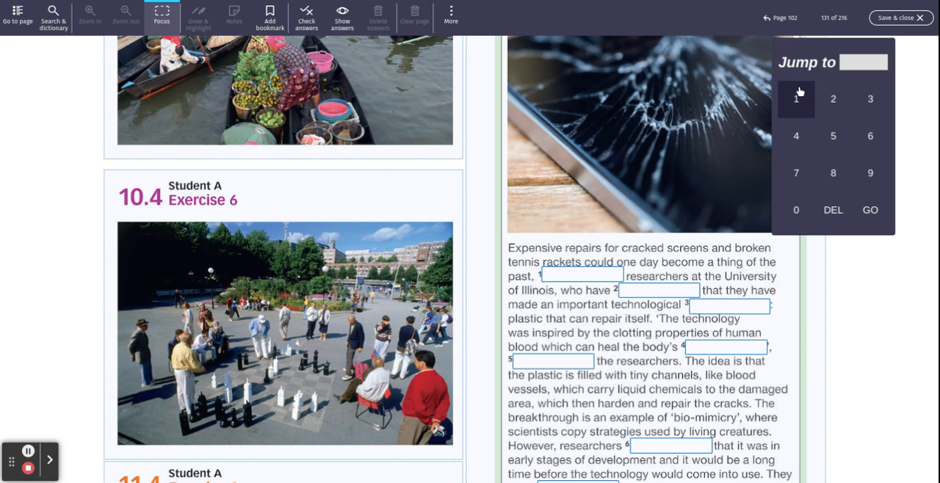
click(797, 99)
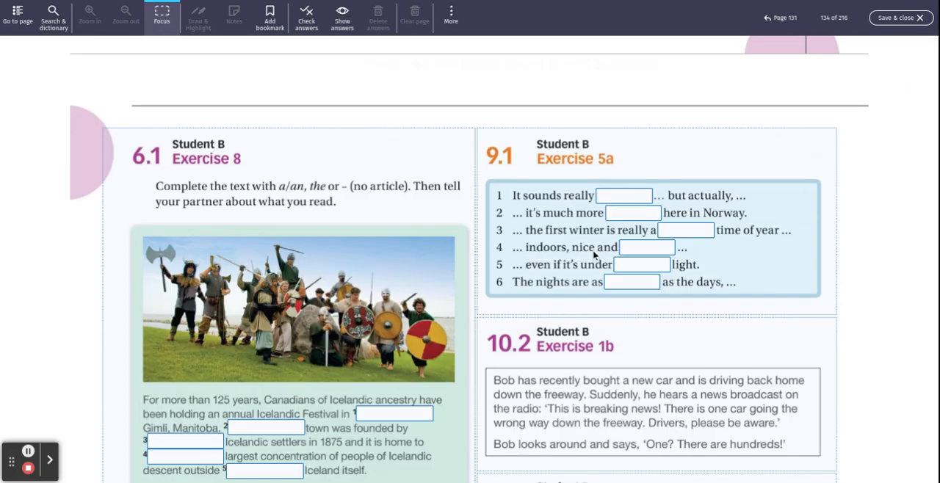
scroll(down, 3)
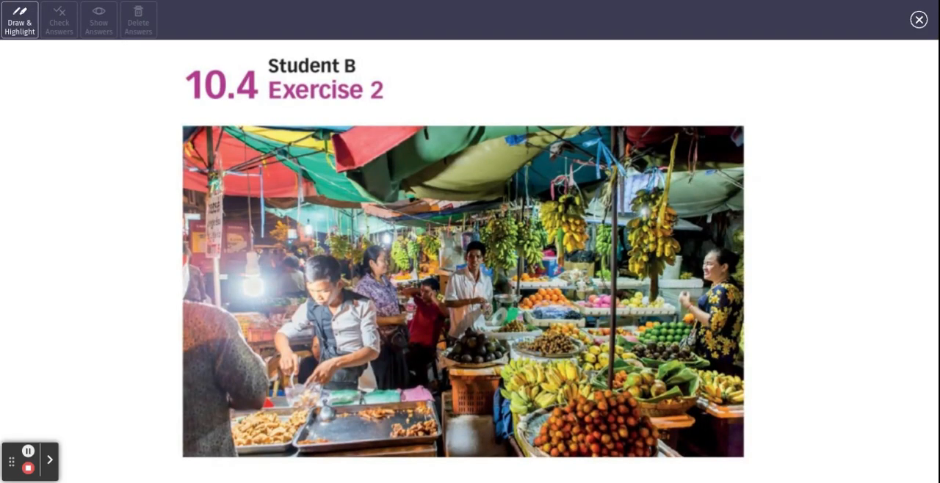
mouse_move(919, 19)
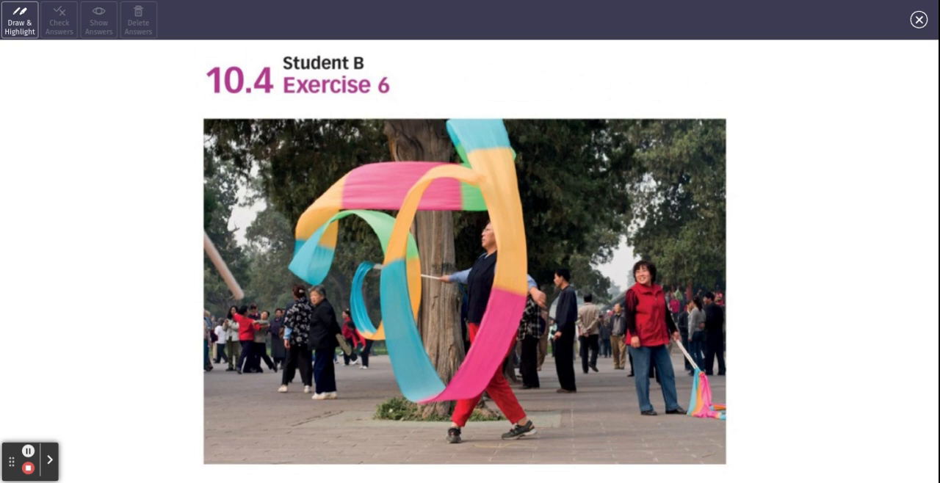
mouse_move(778, 247)
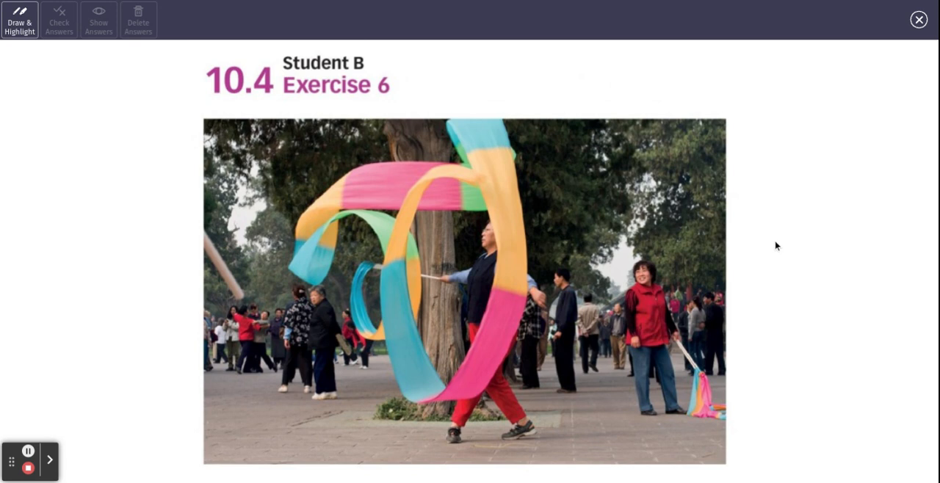
mouse_move(919, 20)
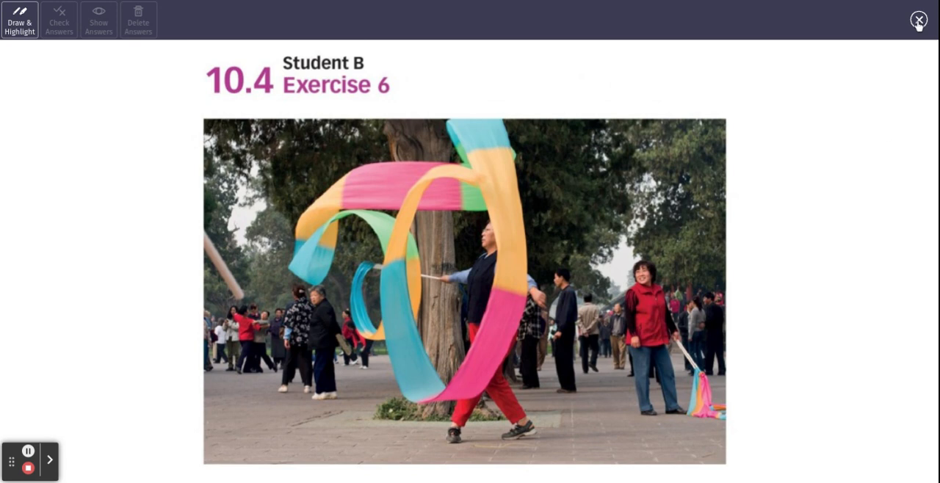
Close the photo, go back to page 102, and scroll the Speaking and writing page
click(919, 19)
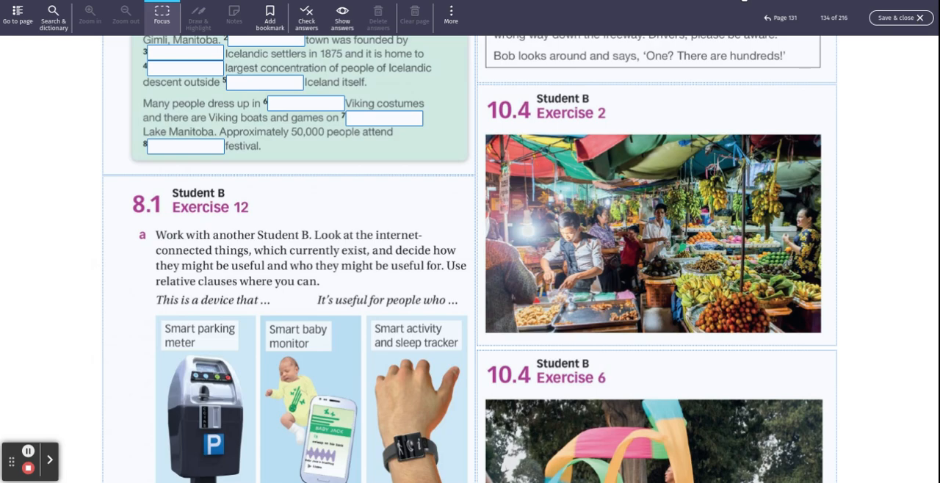
click(767, 18)
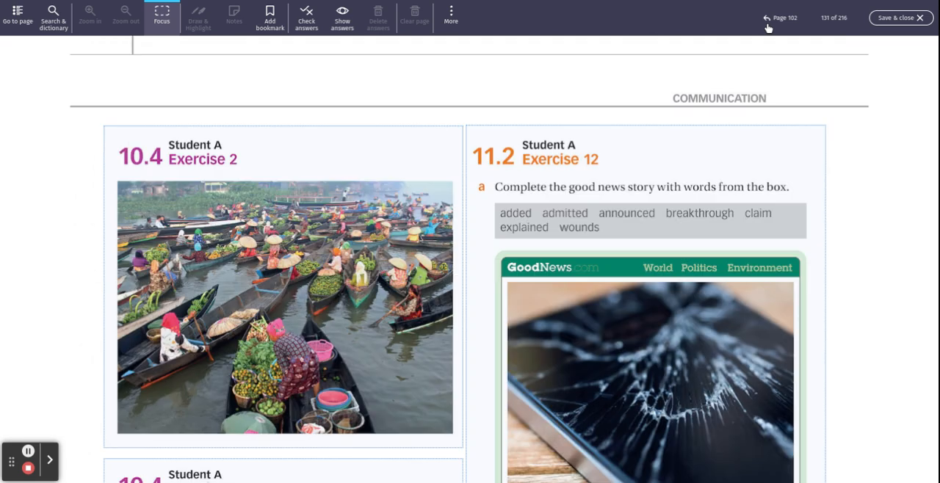
click(770, 17)
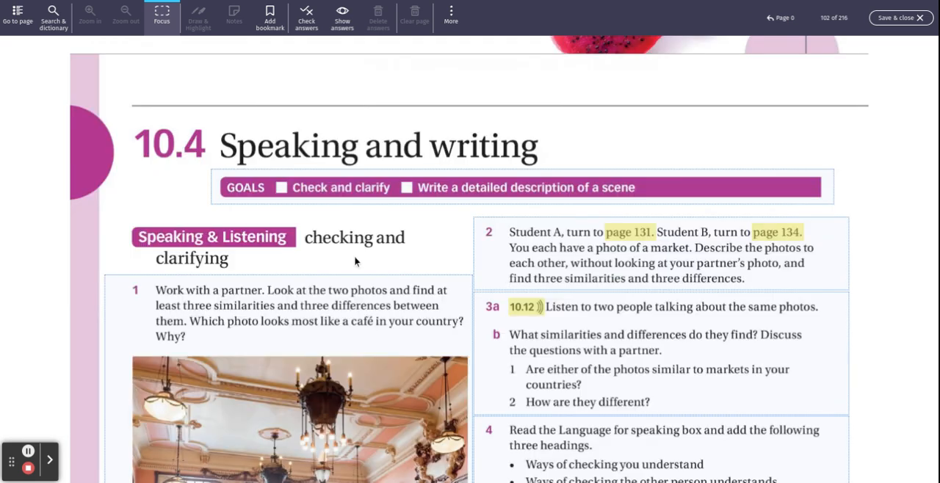
scroll(down, 3)
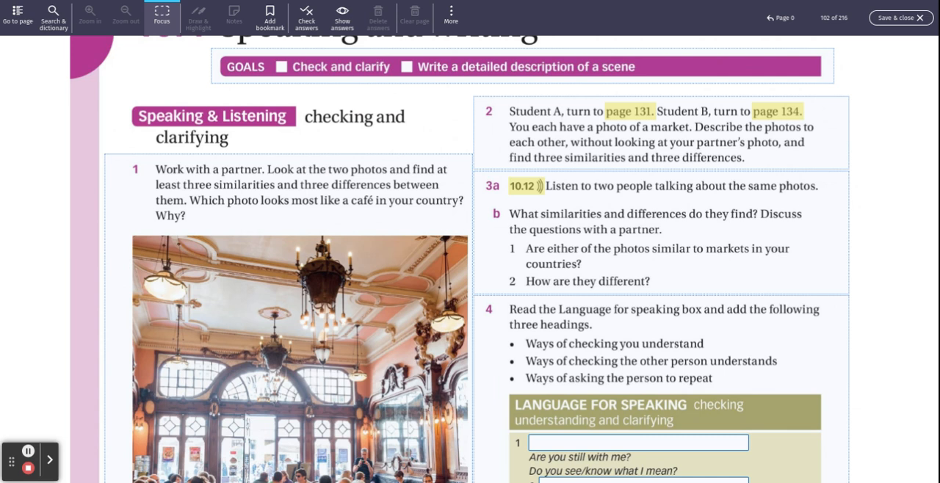
scroll(down, 3)
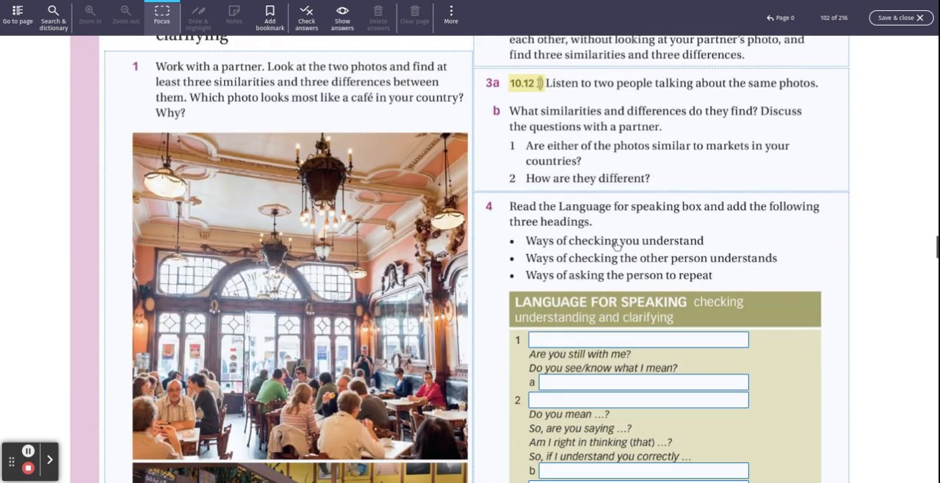
scroll(up, 3)
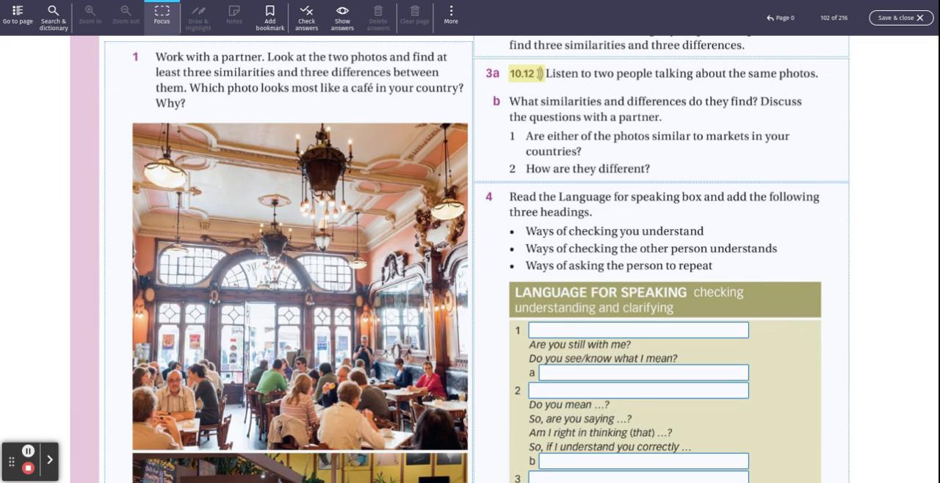
mouse_move(634, 263)
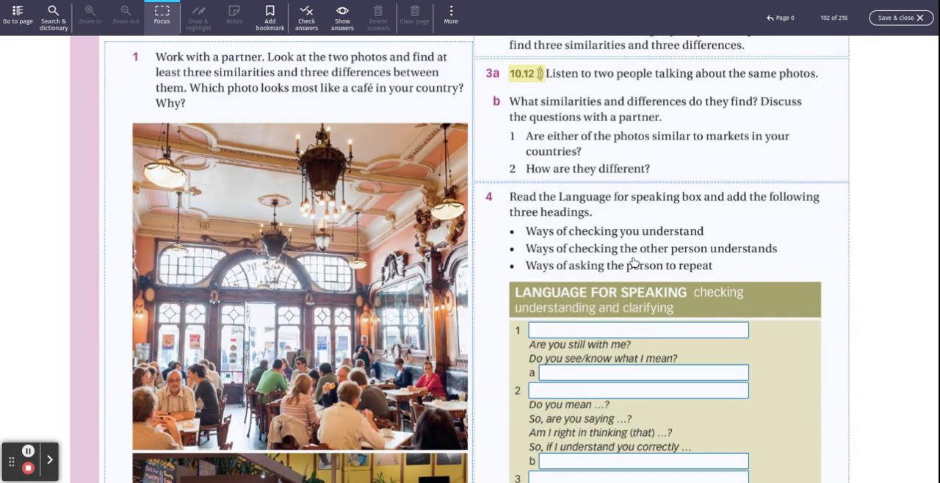
mouse_move(638, 294)
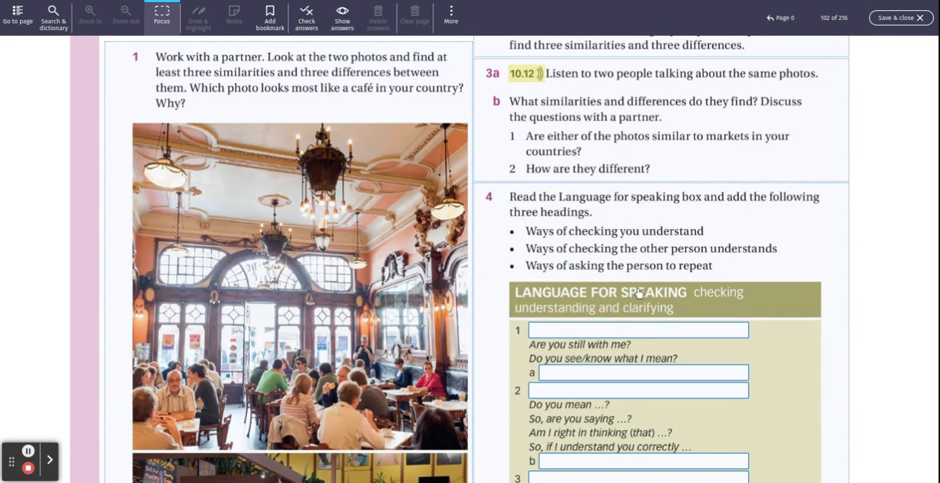
mouse_move(752, 257)
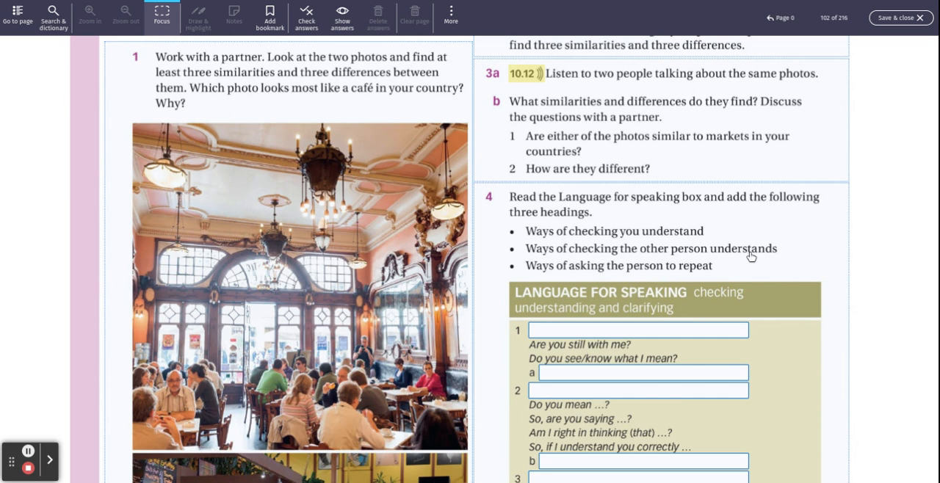
mouse_move(751, 257)
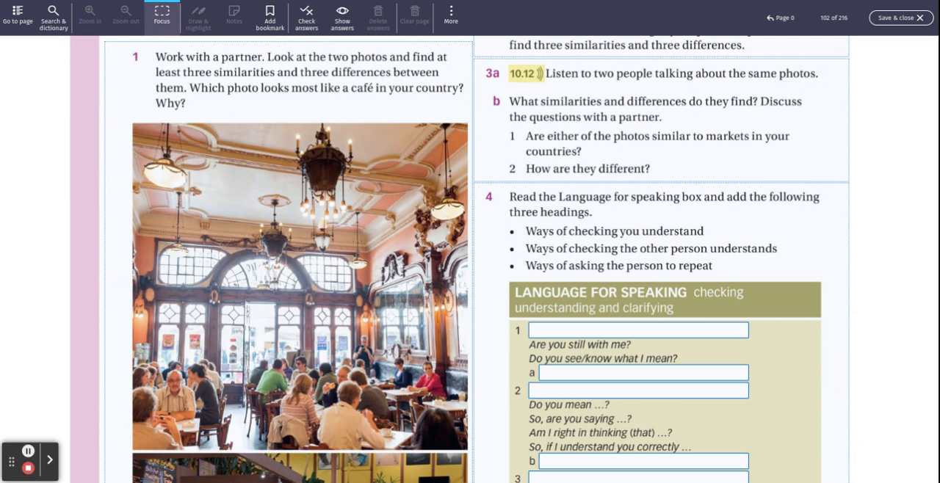
scroll(down, 3)
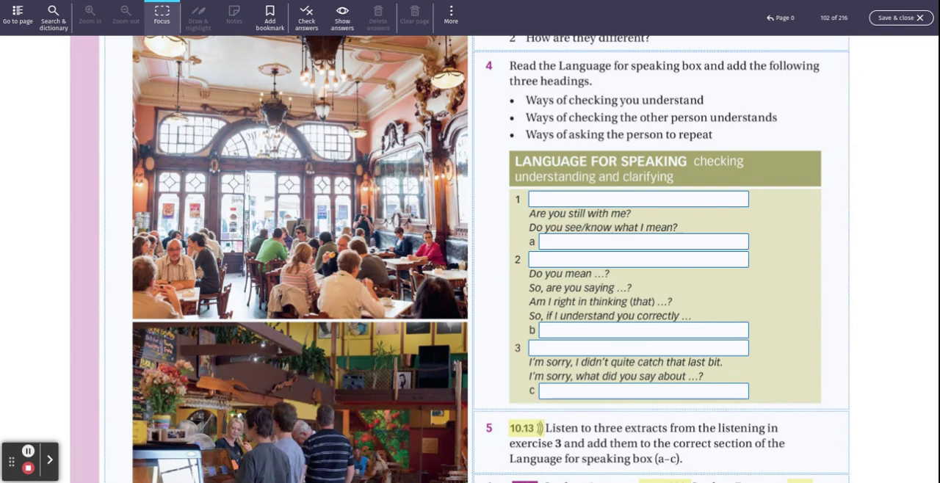
scroll(up, 3)
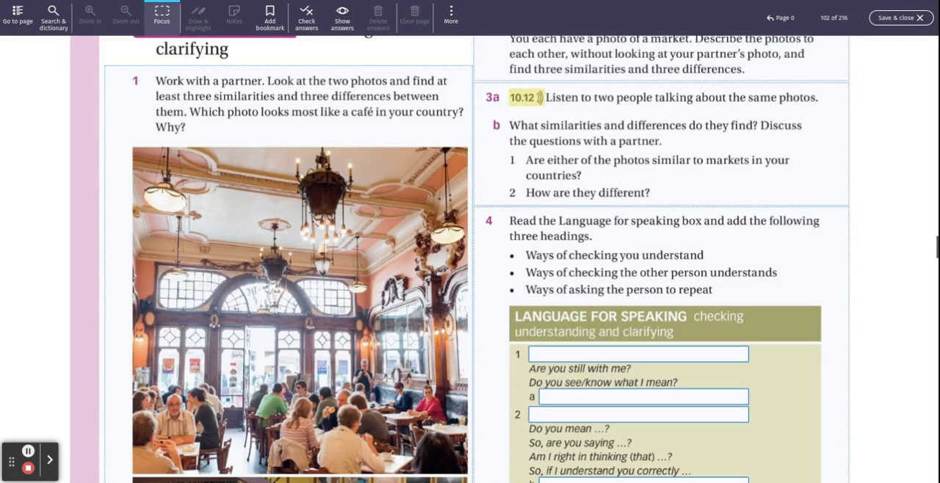
scroll(up, 3)
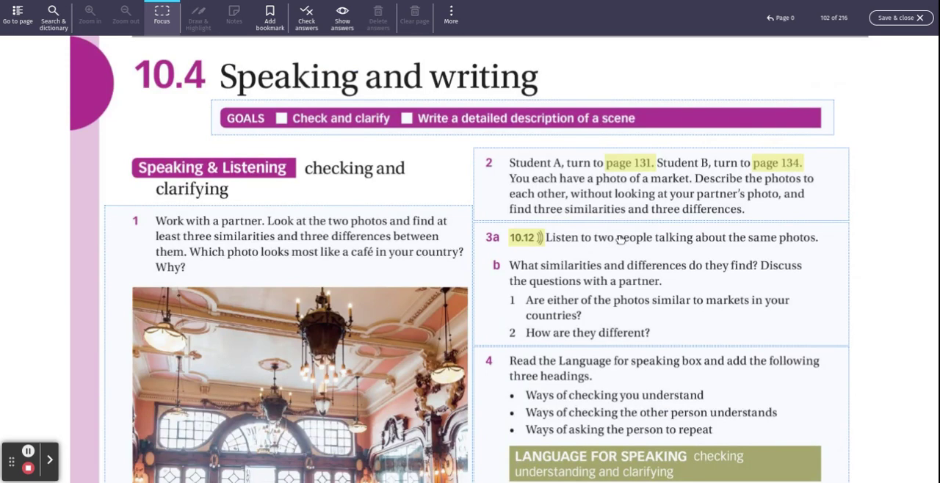
mouse_move(535, 251)
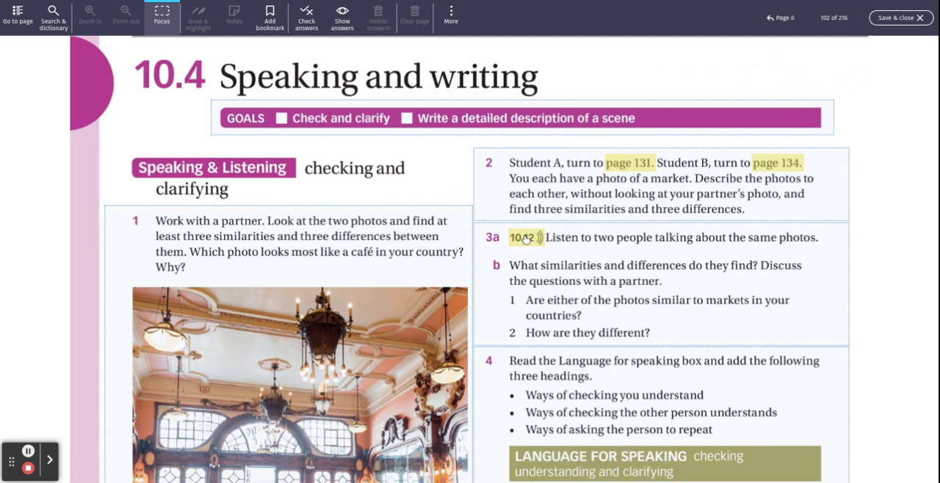
Play track 10.12 for exercise 3a at full volume with its transcript shown
click(522, 237)
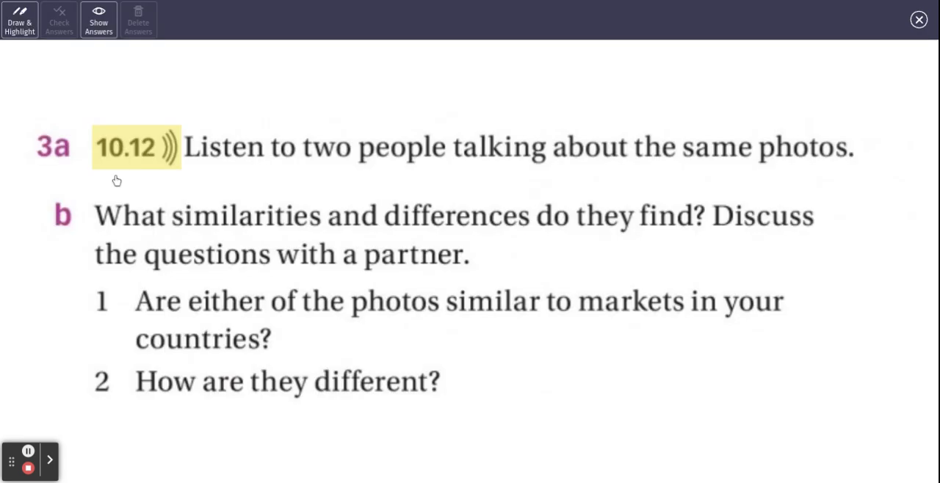
click(168, 147)
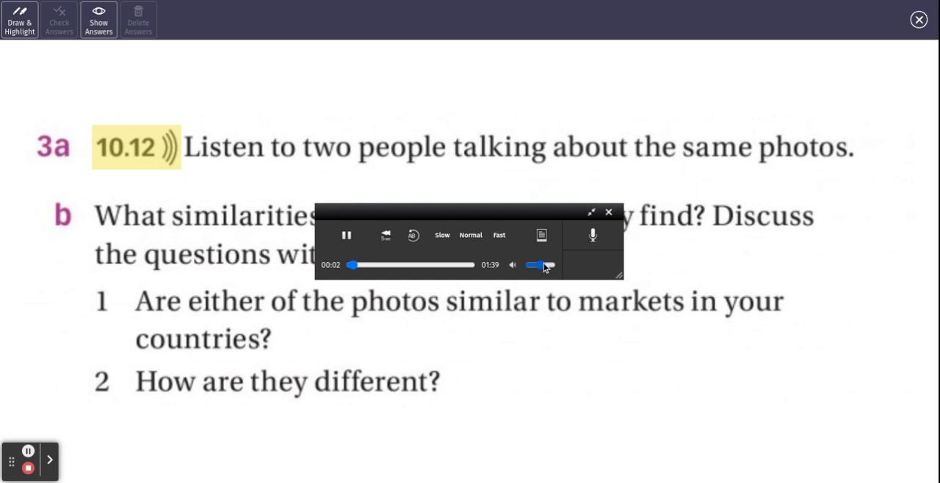
drag(548, 265, 562, 265)
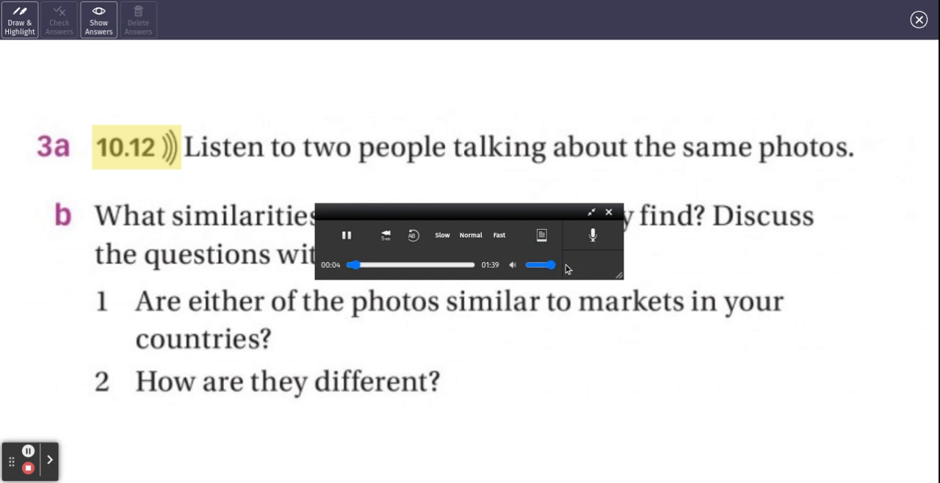
click(542, 235)
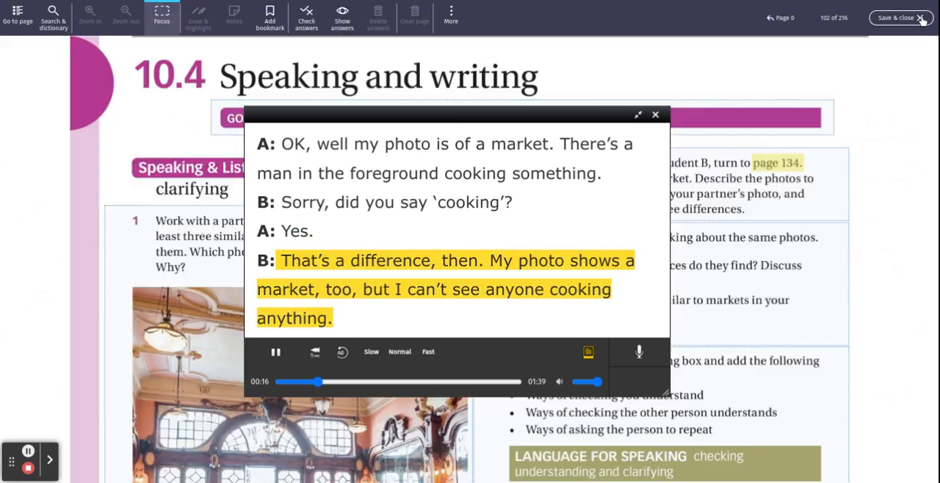
click(833, 18)
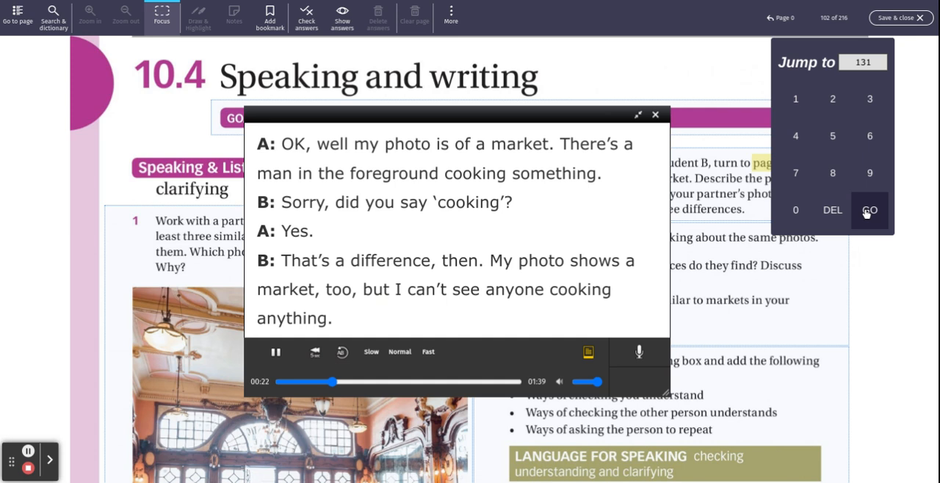
Go to Student A's page 131 while track 10.12 plays to the end
click(870, 210)
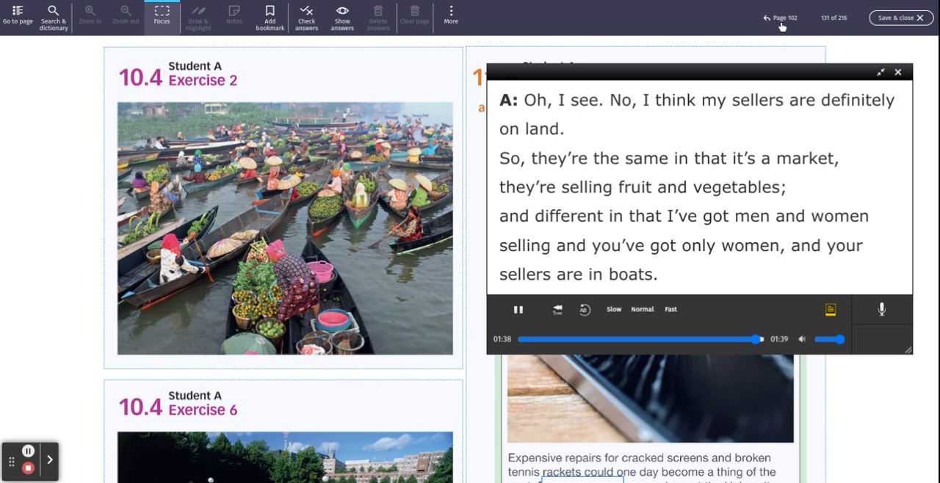
Return to page 102, close the audio player, and focus exercise 4 with answers revealed
click(769, 17)
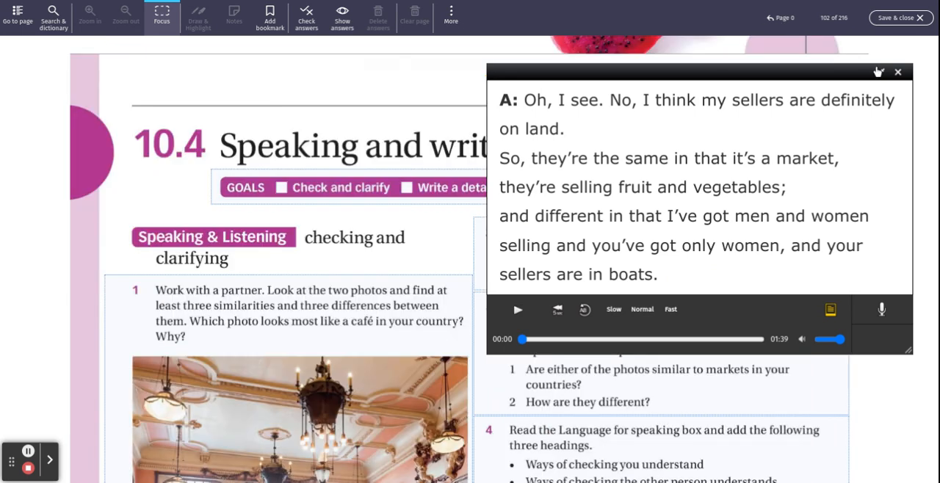
click(898, 72)
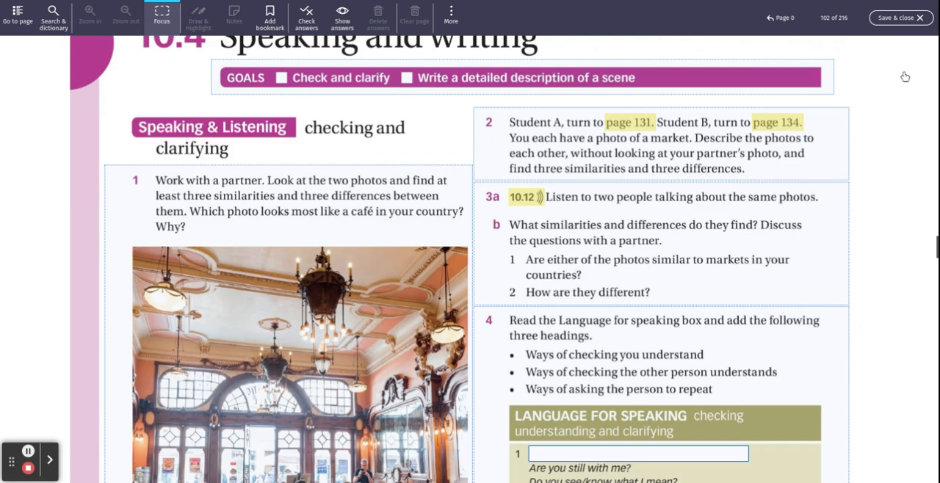
scroll(down, 3)
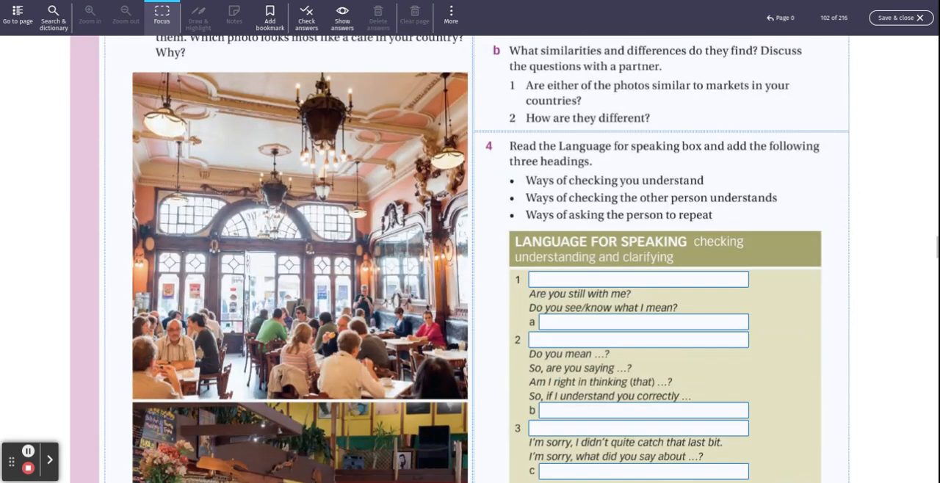
scroll(down, 3)
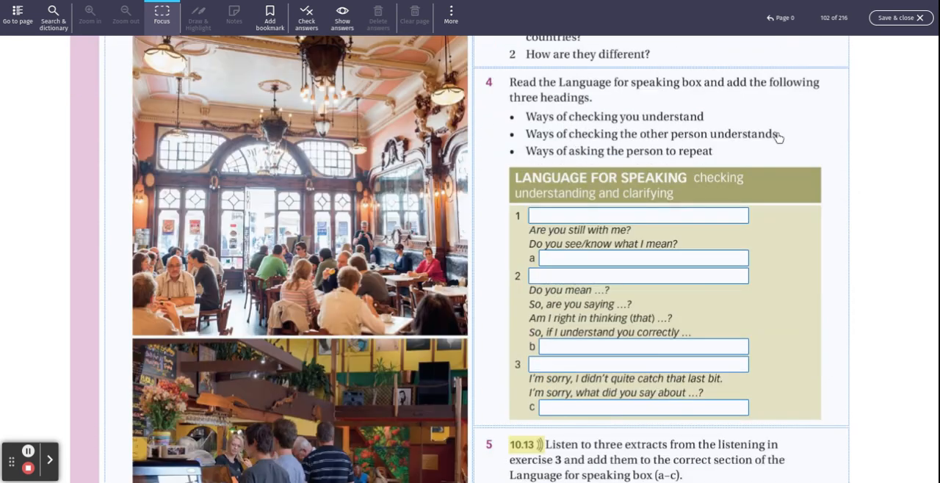
click(161, 18)
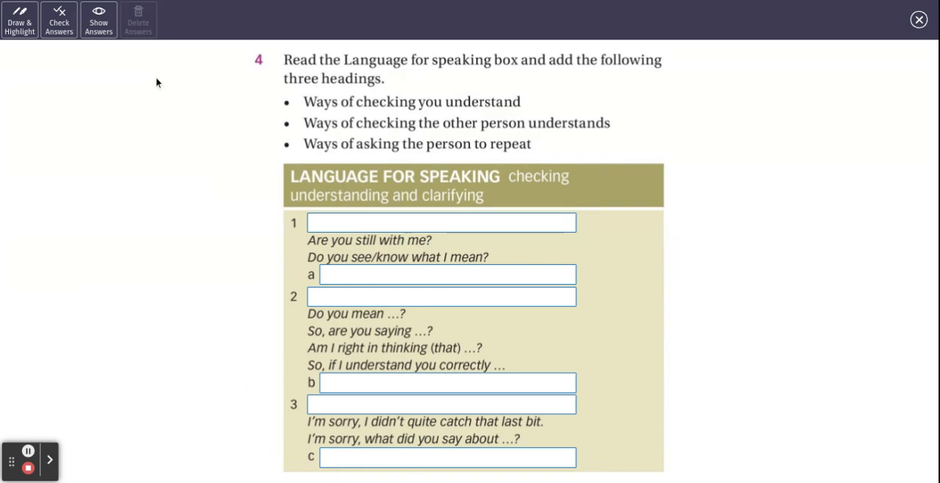
click(98, 19)
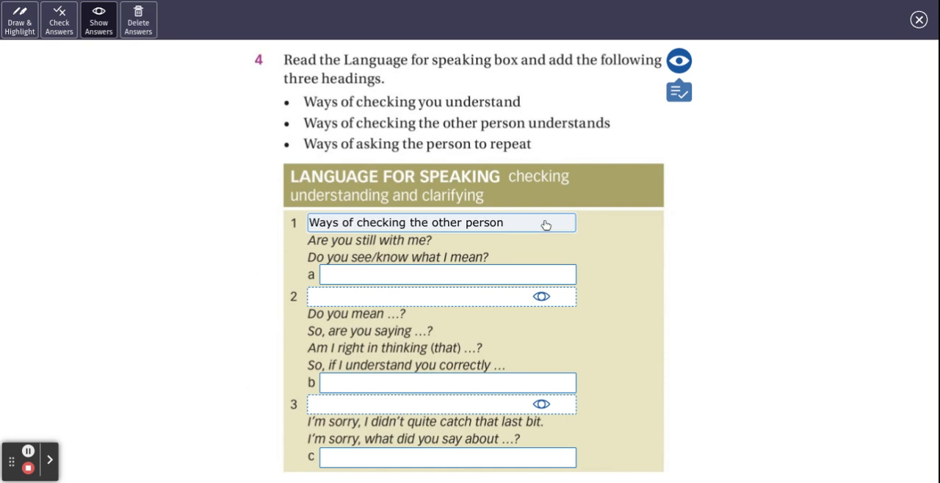
mouse_move(610, 246)
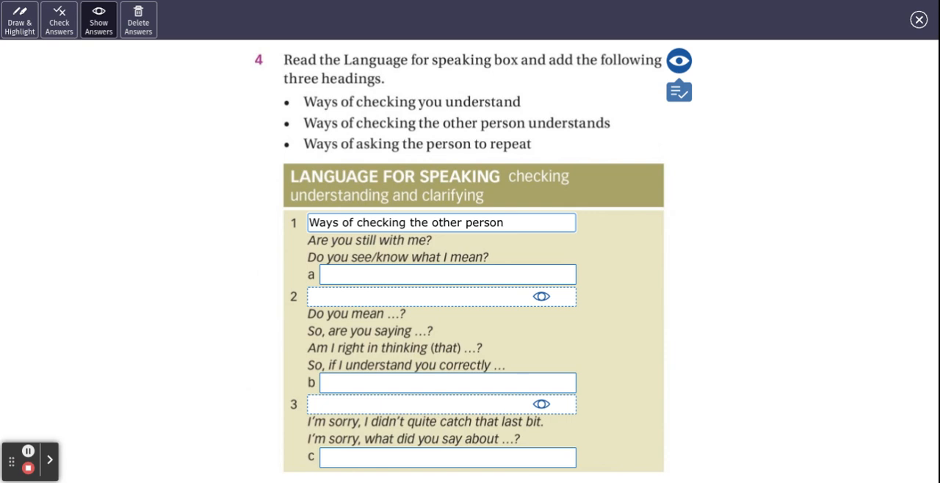
mouse_move(543, 264)
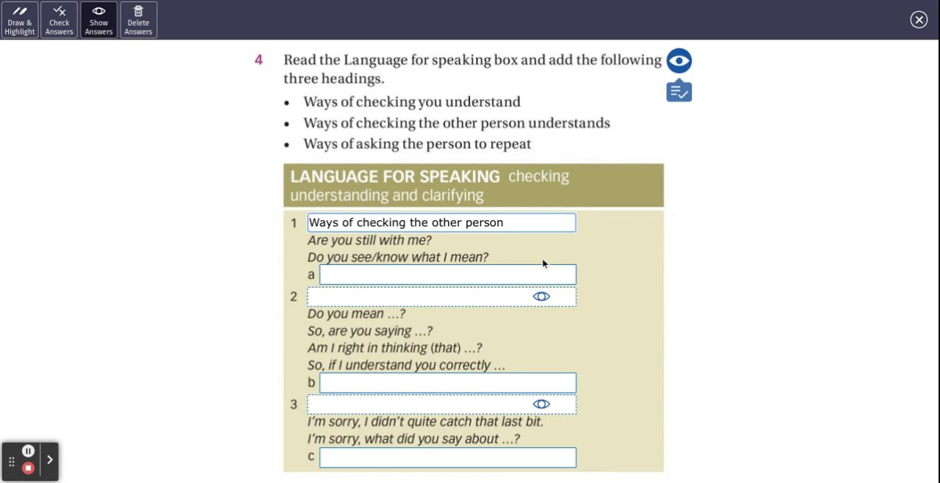
mouse_move(416, 249)
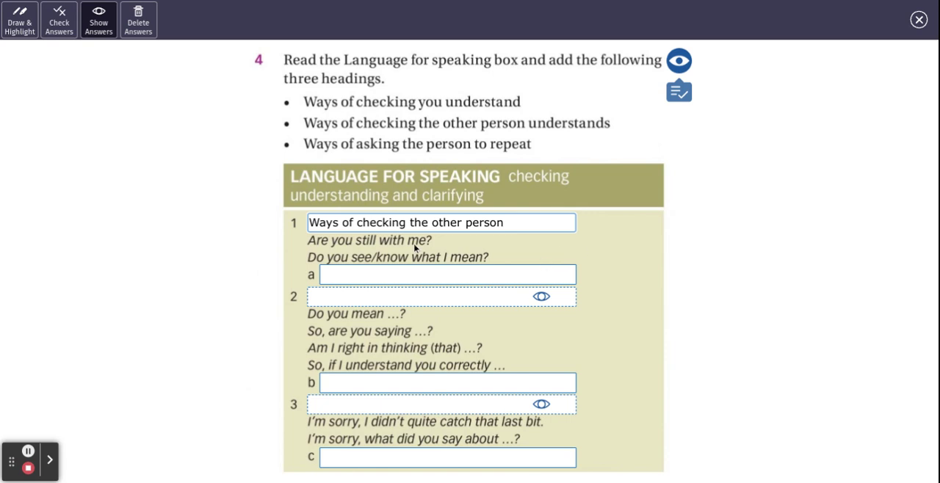
mouse_move(543, 298)
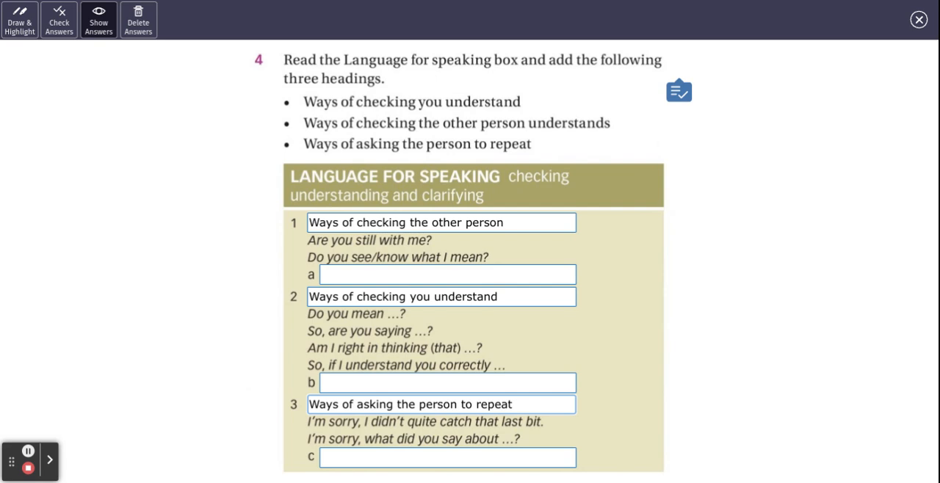
mouse_move(677, 94)
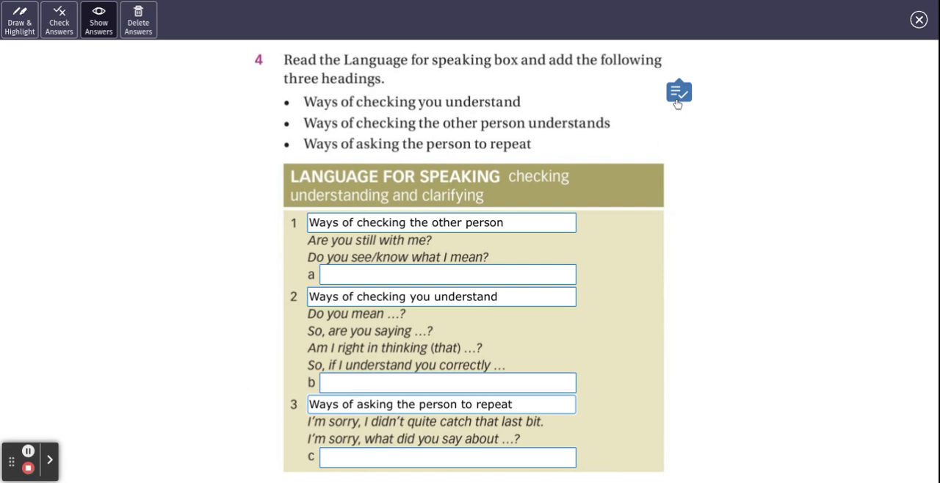
Close the exercise 4 answer popup and exit focus view back to page 102
click(679, 93)
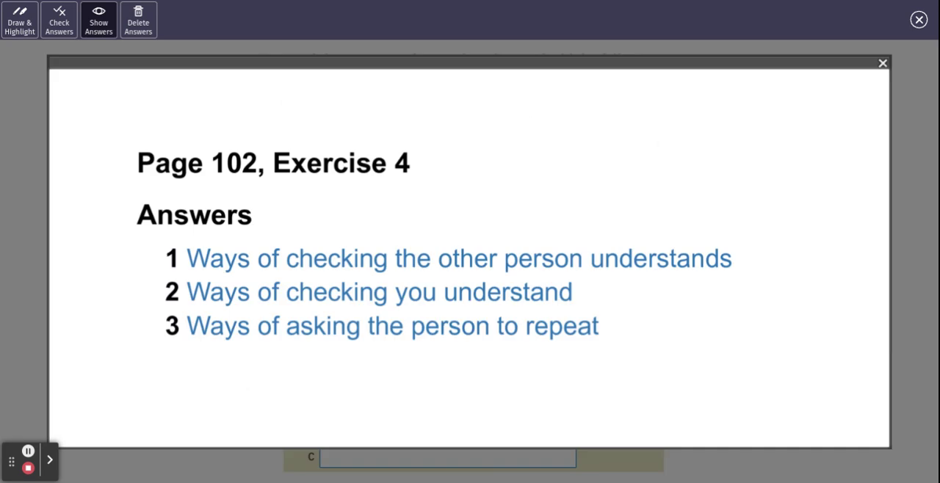
scroll(up, 3)
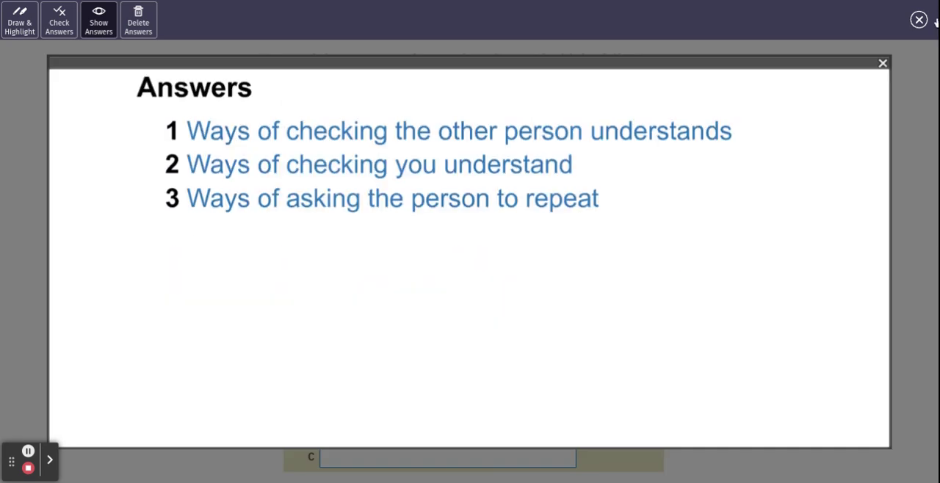
click(882, 62)
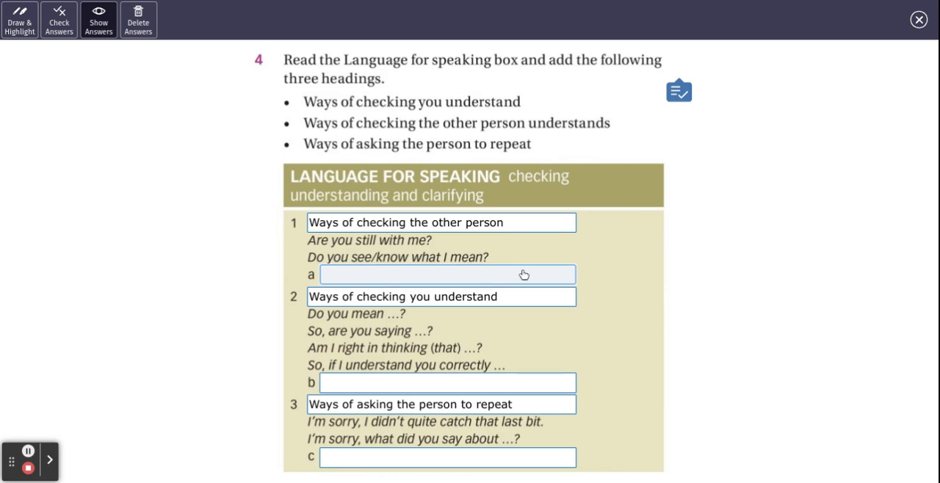
mouse_move(614, 306)
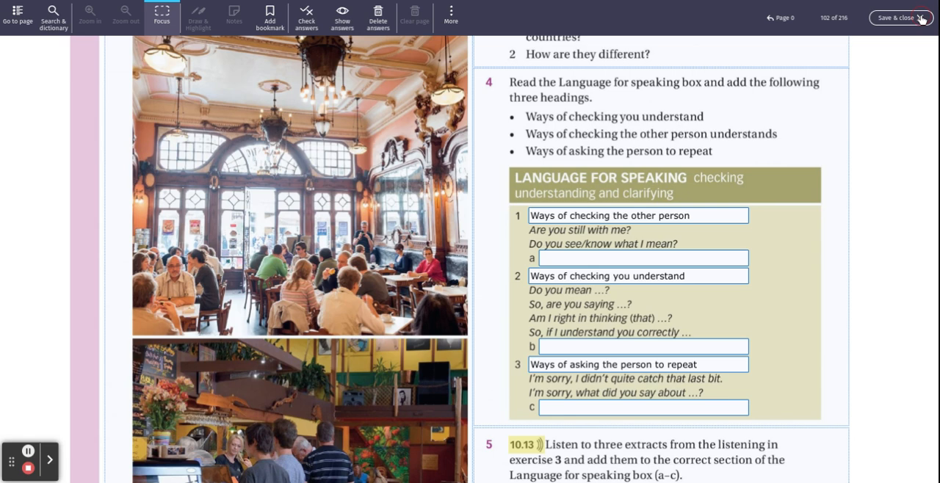
scroll(down, 3)
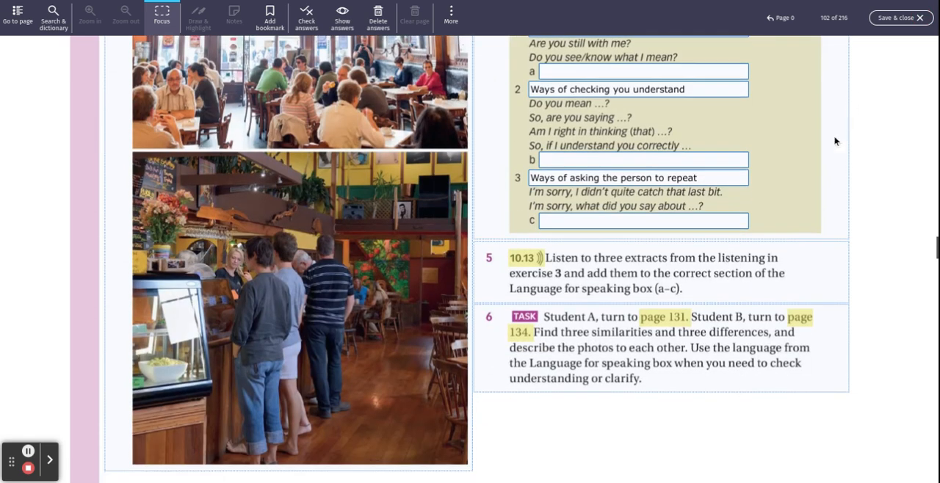
mouse_move(691, 268)
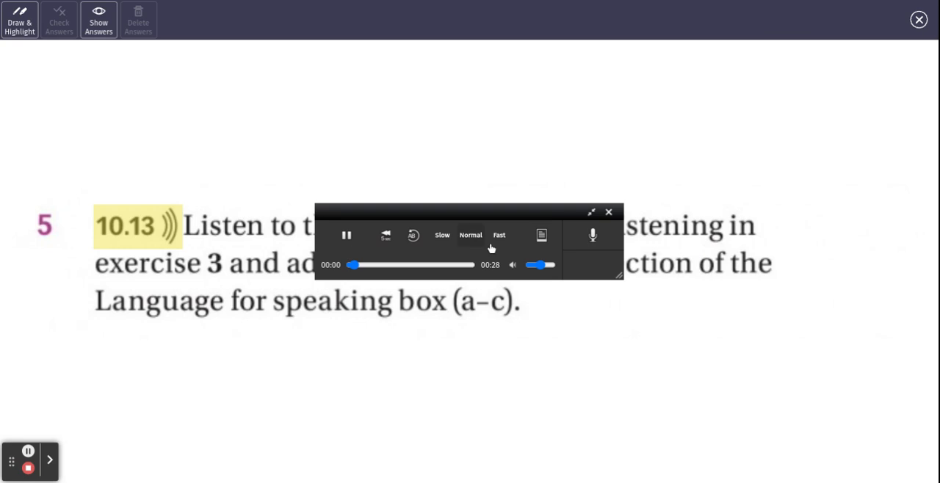
click(542, 235)
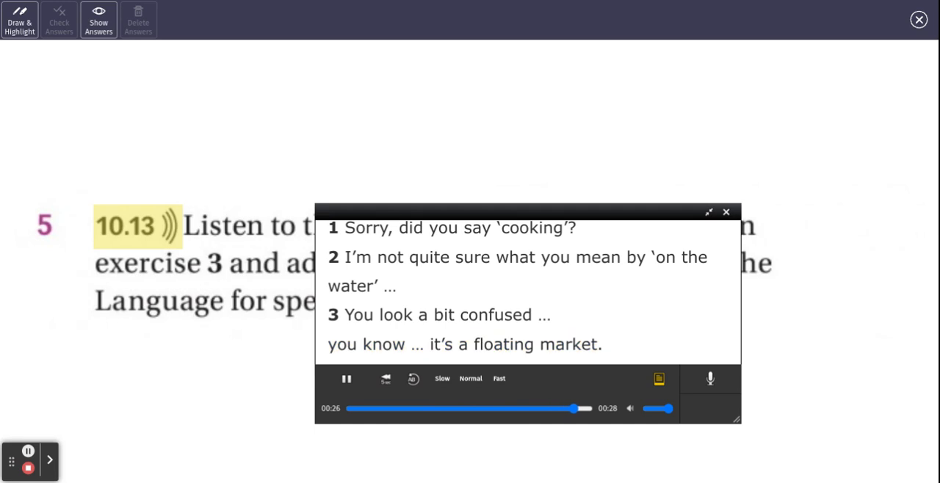
click(346, 379)
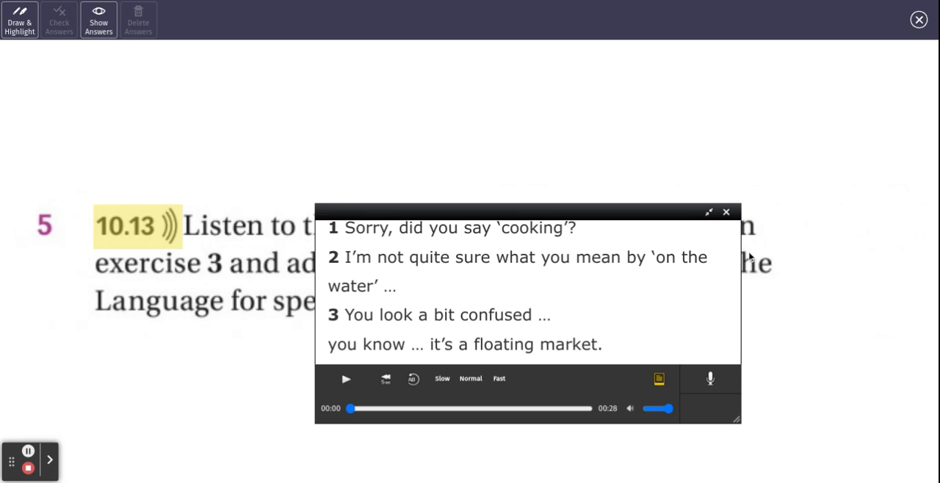
click(727, 212)
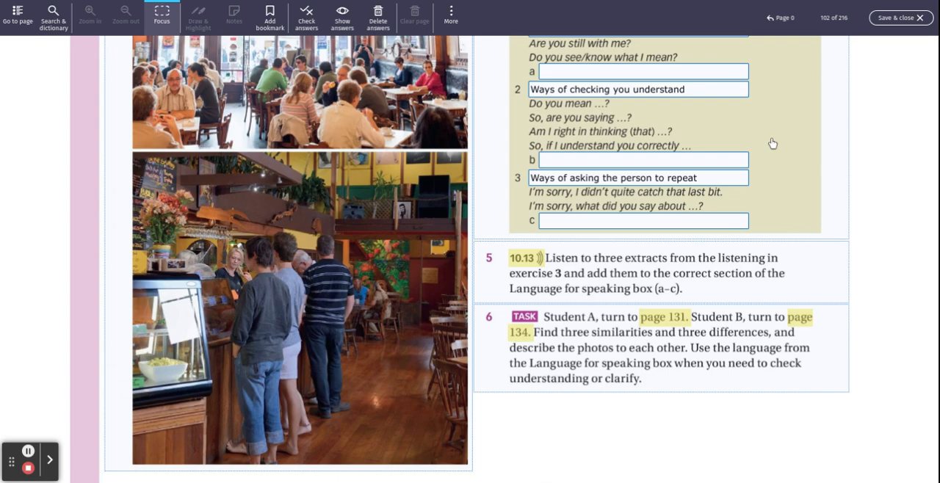
mouse_move(845, 172)
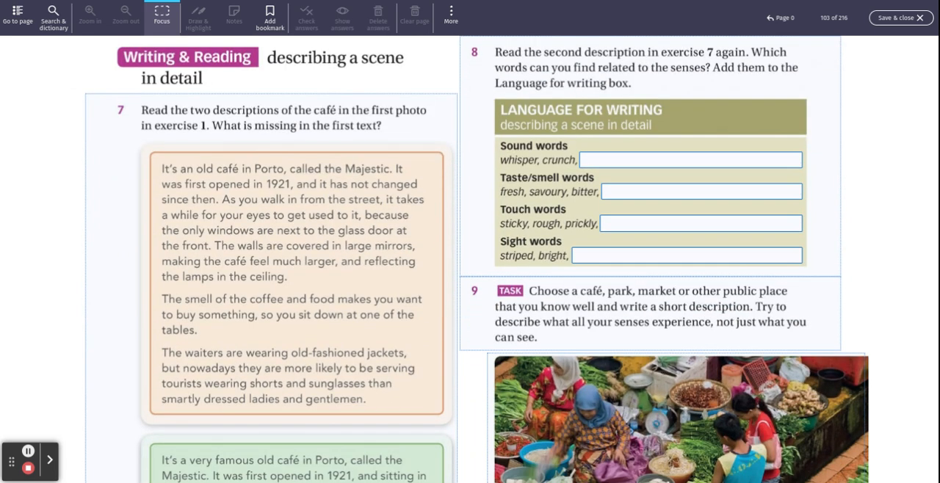
Scroll through exercises 7–9 on the Writing & Reading page 103
scroll(down, 3)
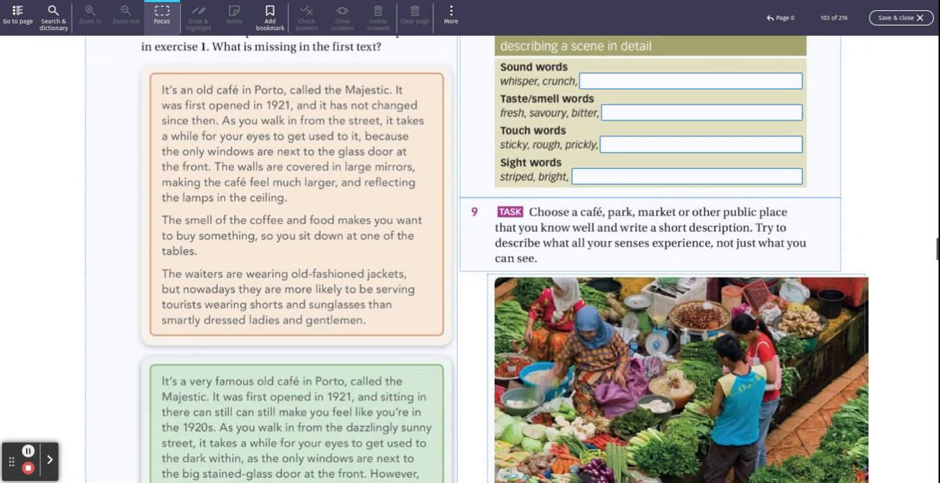
scroll(up, 3)
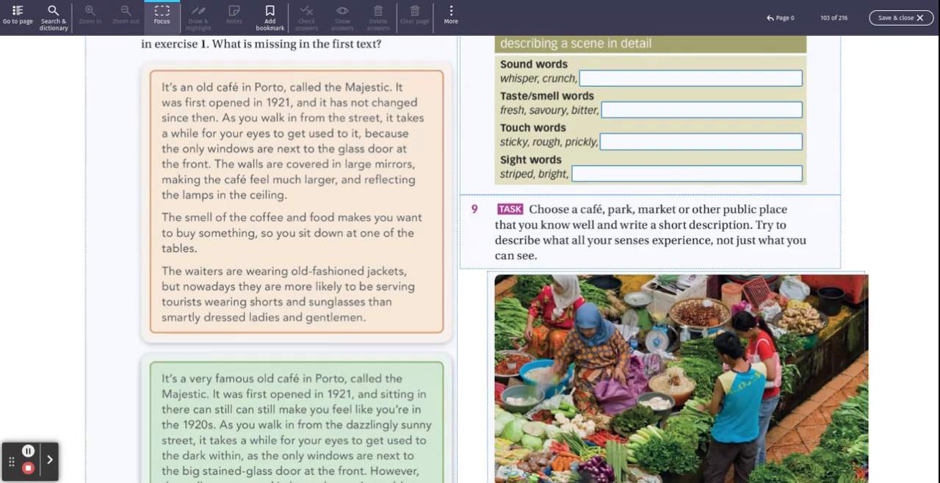
scroll(up, 3)
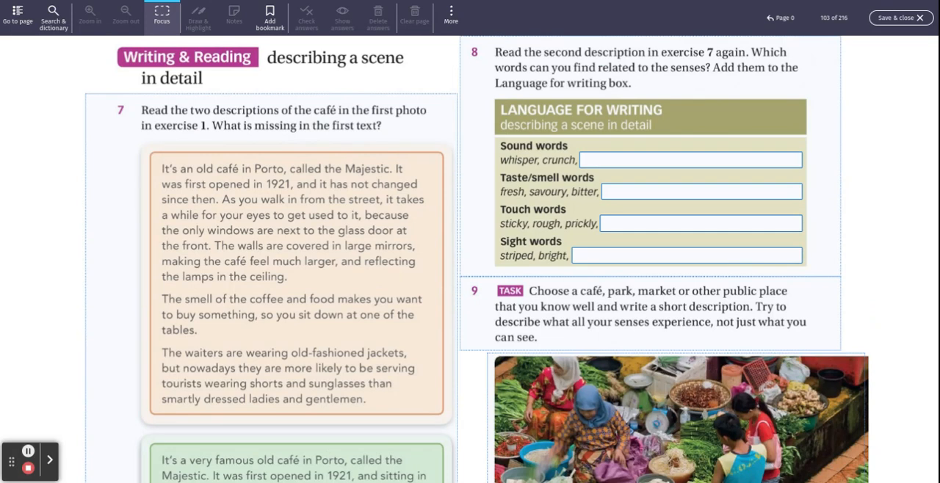
scroll(up, 3)
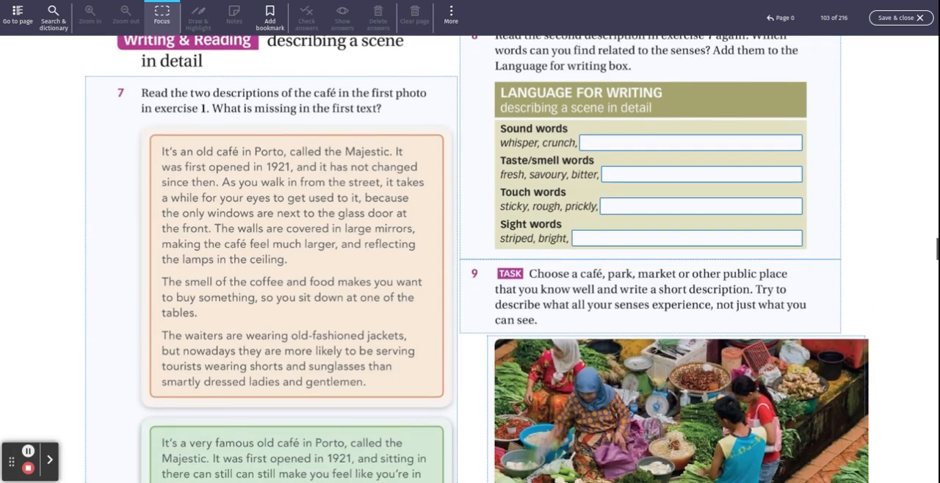
scroll(down, 3)
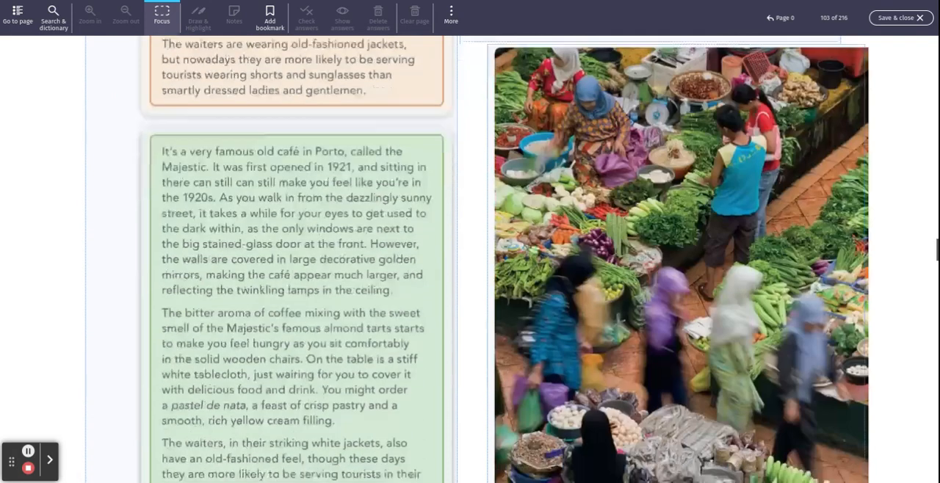
scroll(down, 3)
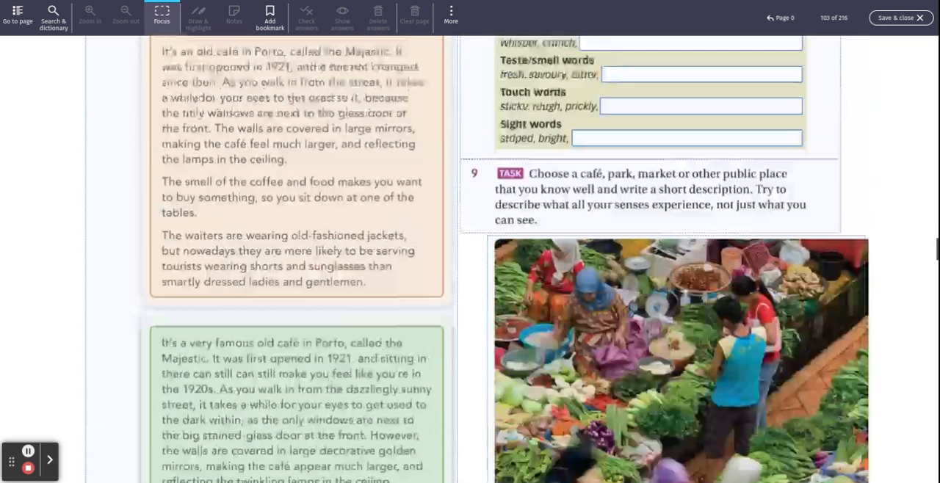
scroll(down, 3)
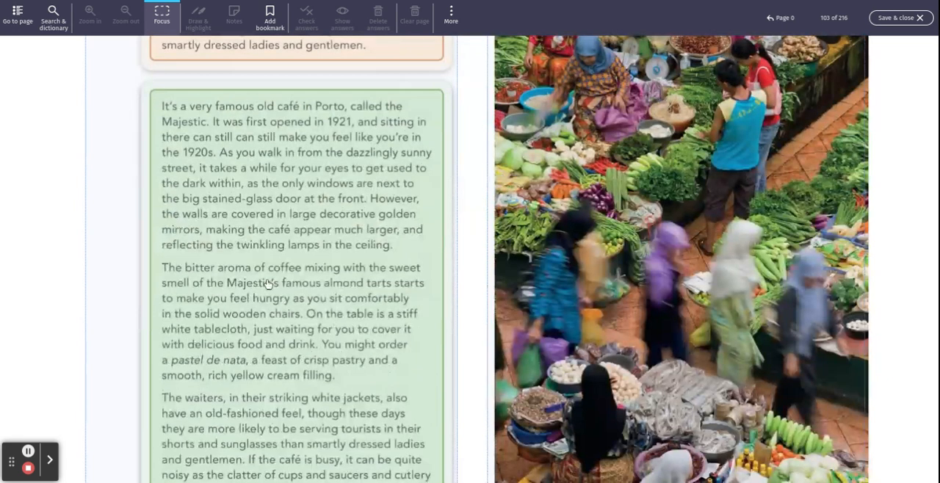
scroll(up, 3)
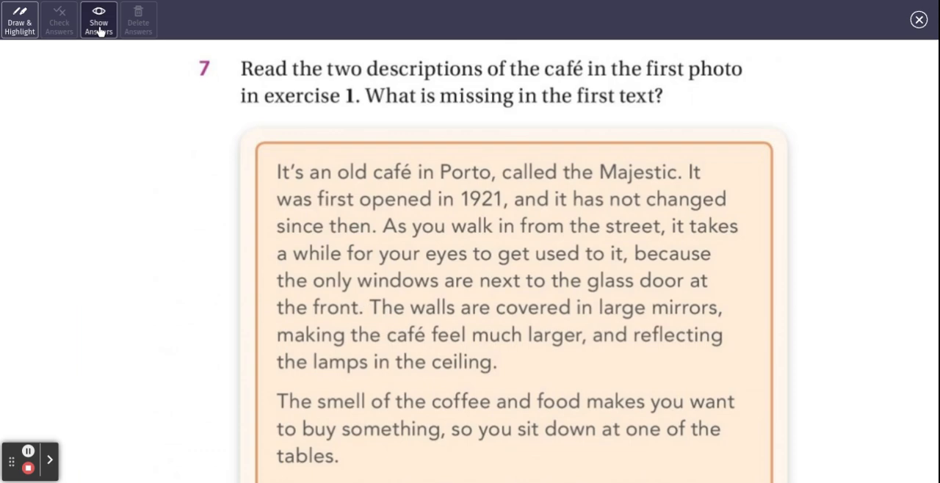
Reveal exercise 7's possible answer, then close the answer popup
click(99, 20)
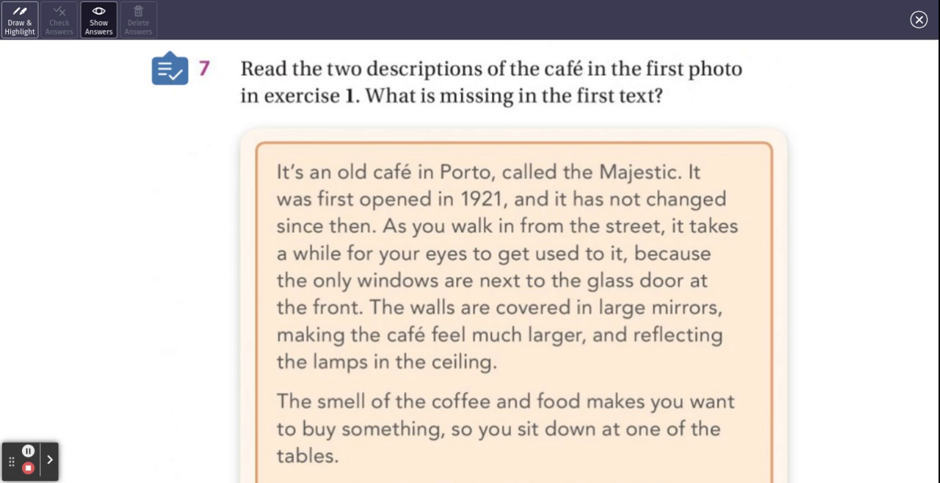
click(97, 20)
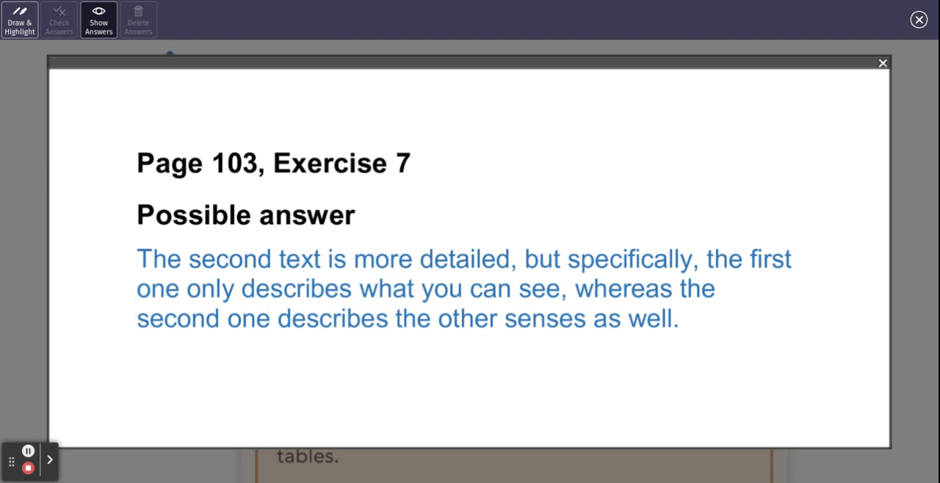
mouse_move(425, 233)
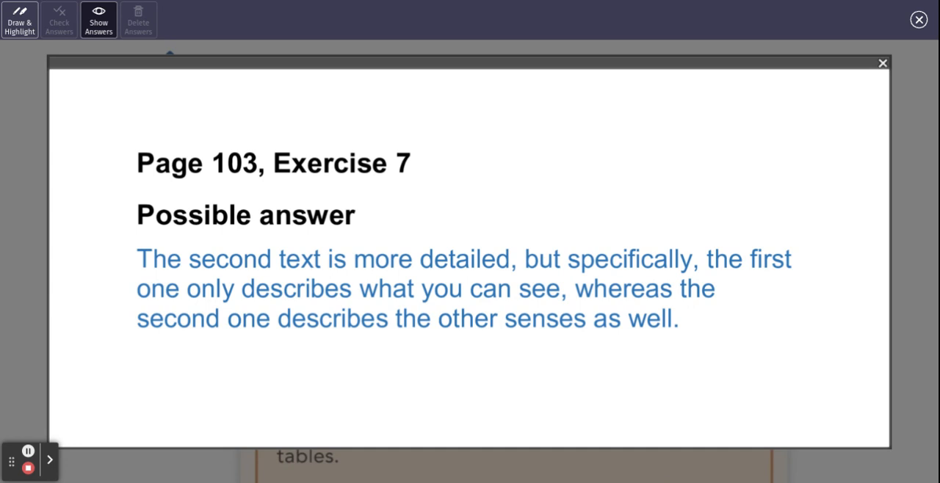
mouse_move(827, 147)
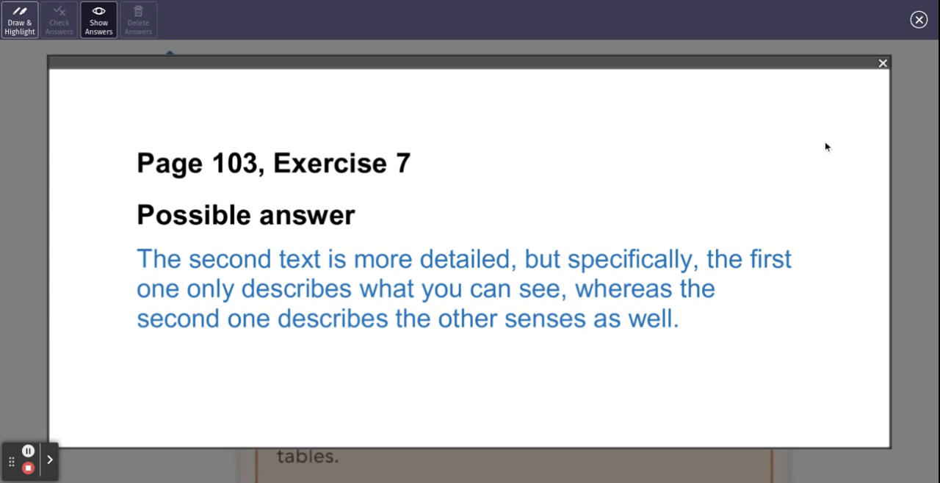
click(883, 63)
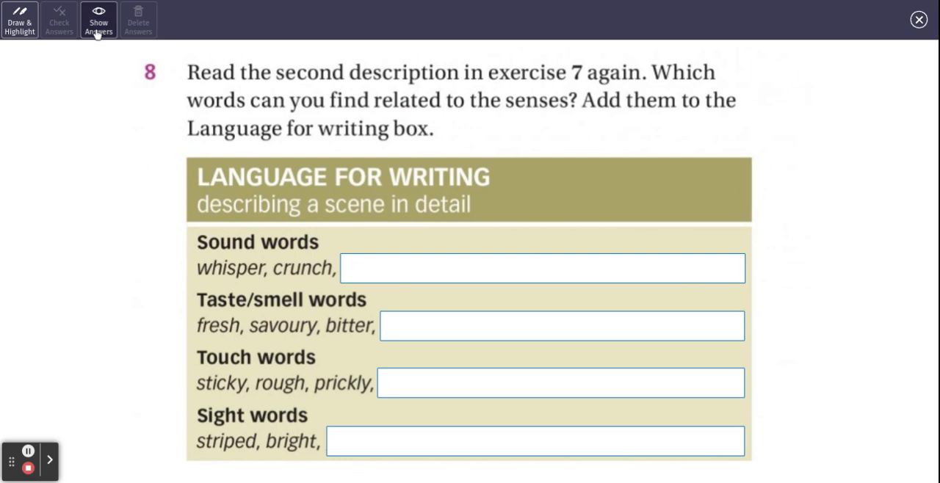
Open and scroll through exercise 8's possible sense-word answers, then close the popup
click(97, 20)
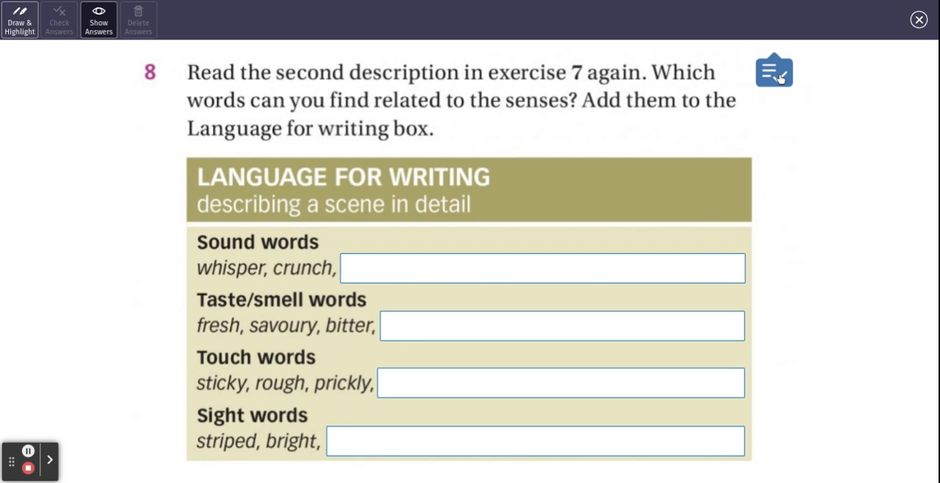
click(773, 71)
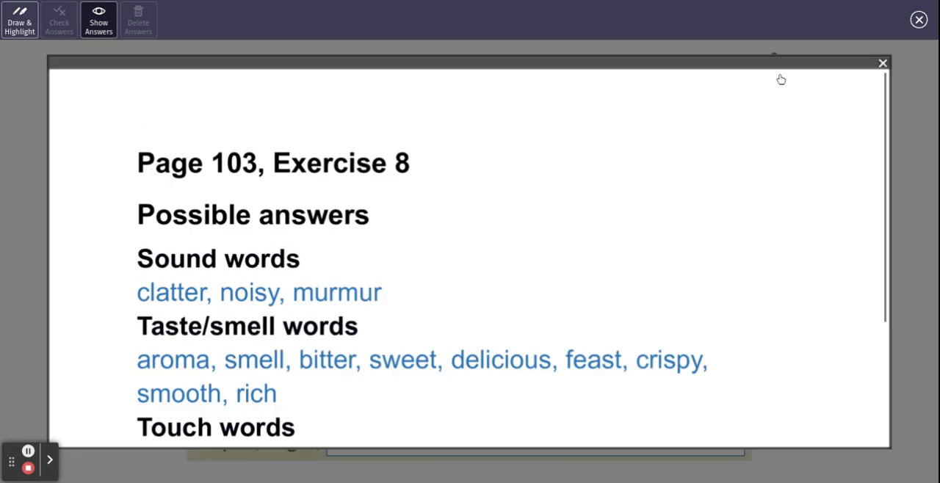
scroll(down, 3)
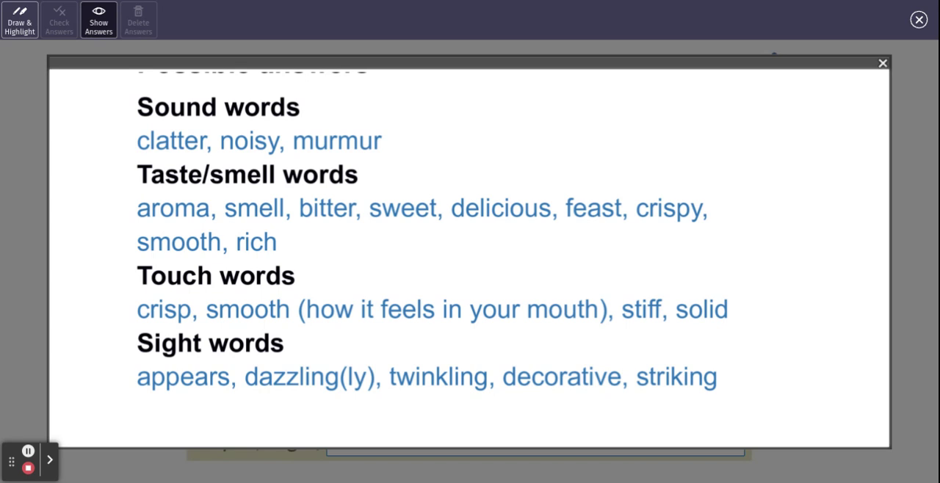
mouse_move(794, 203)
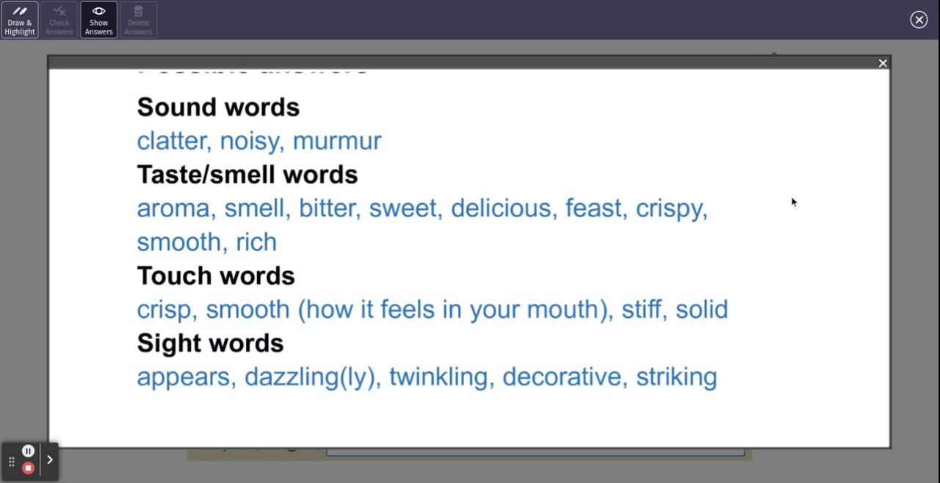
click(883, 63)
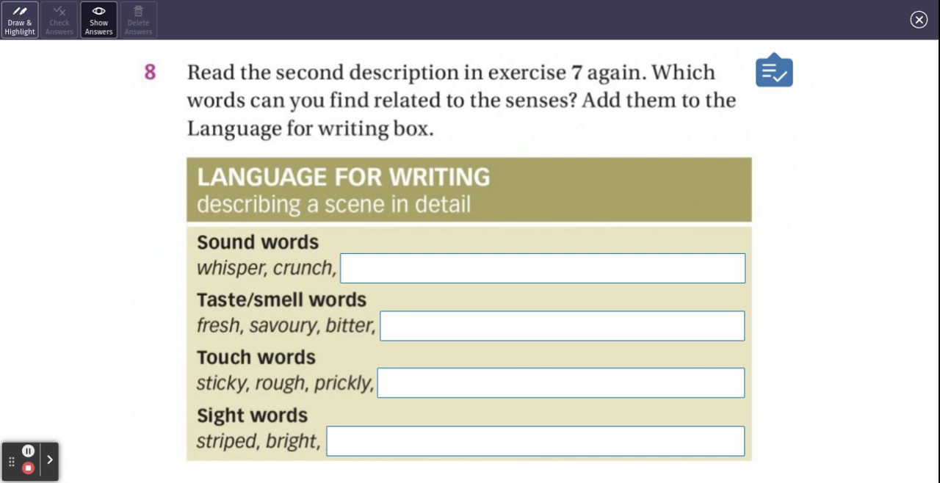
mouse_move(75, 156)
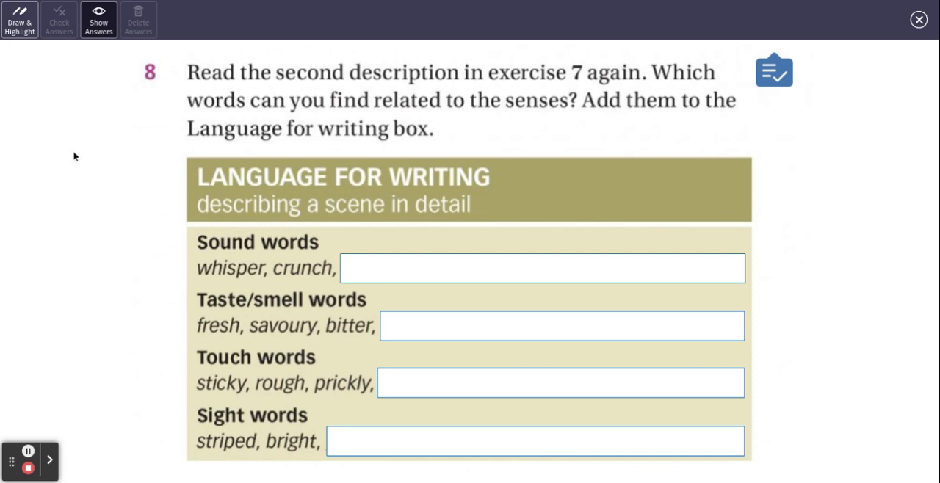
mouse_move(30, 469)
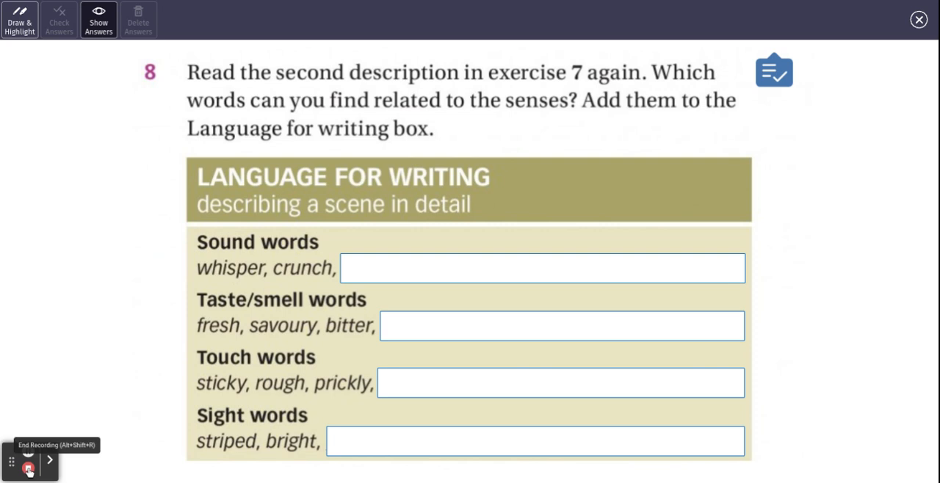